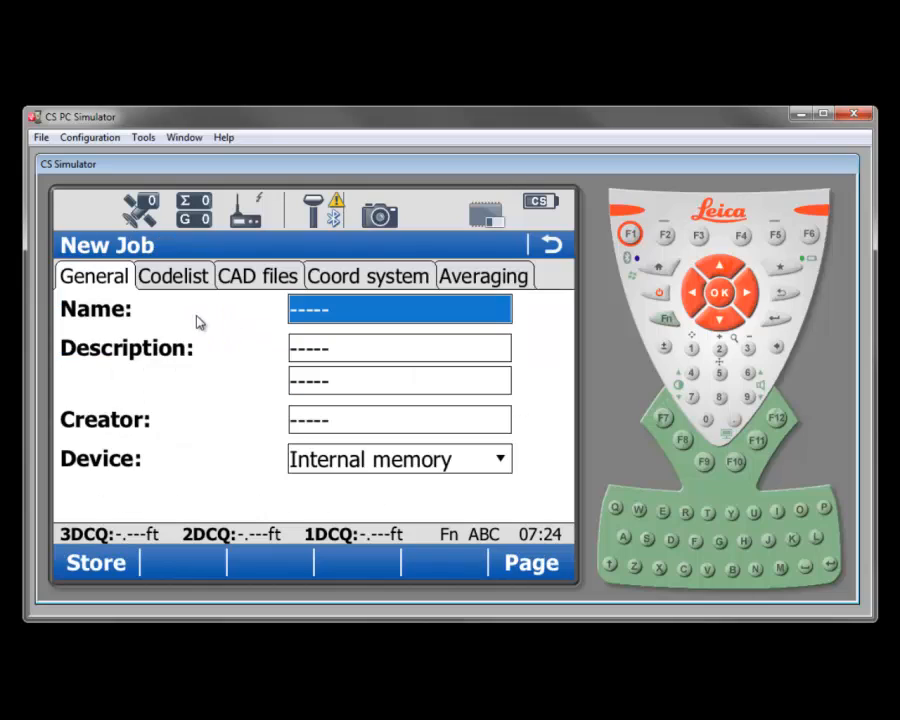
pyautogui.moveTo(200, 338)
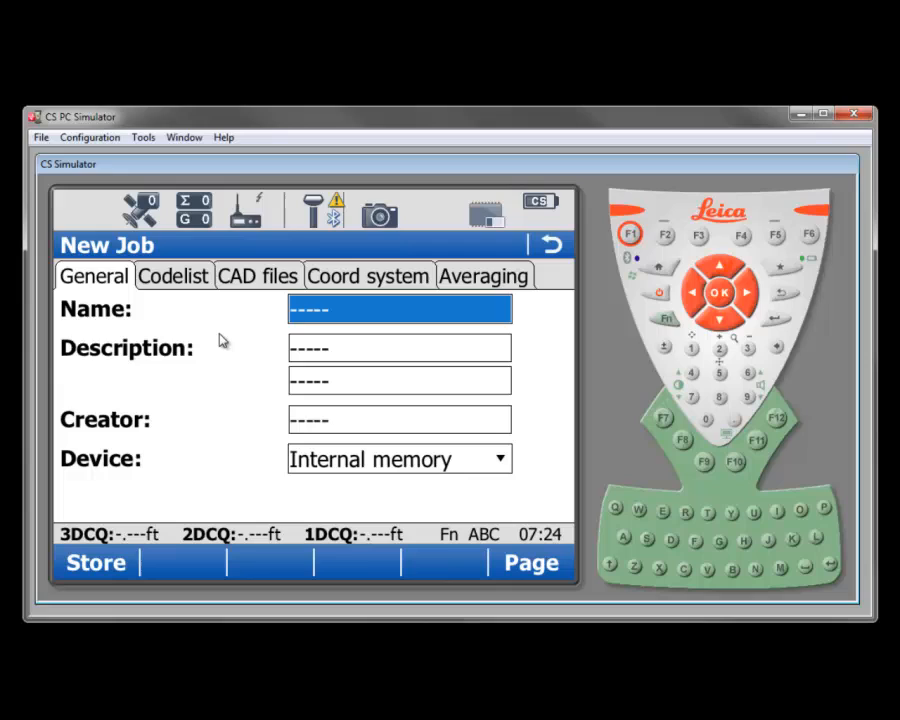
pyautogui.moveTo(312, 320)
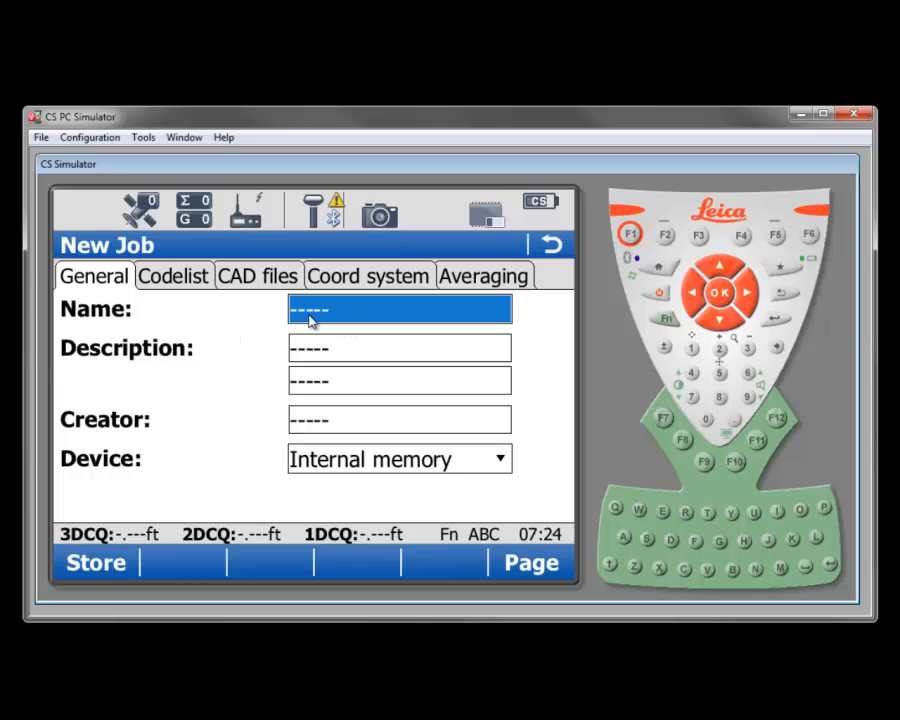
pyautogui.moveTo(350, 318)
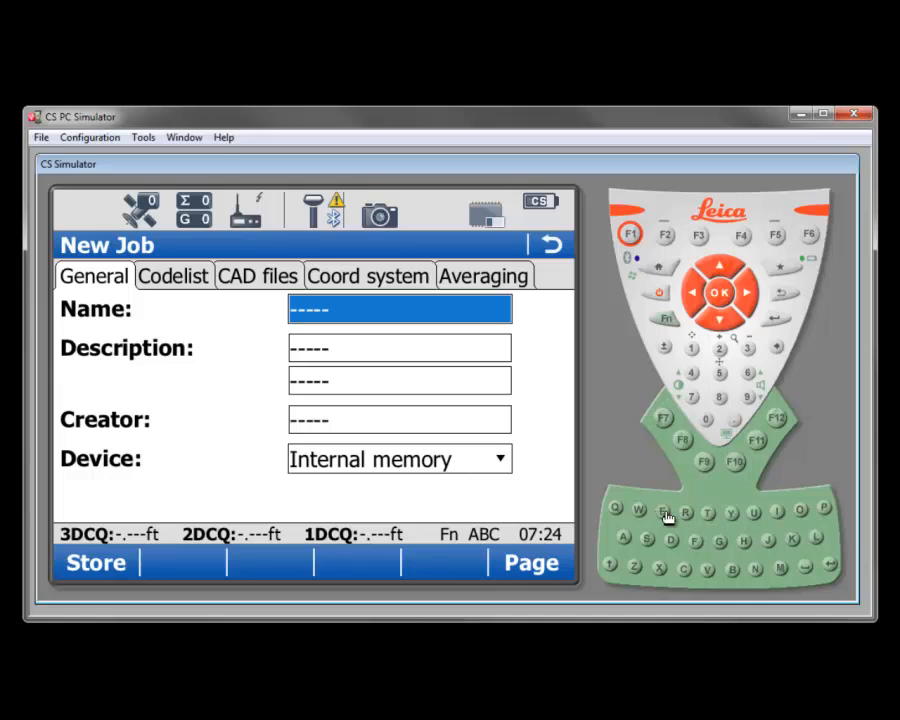
# Enter EXAMPLE as the new job's name, keeping Internal memory as the device.
pyautogui.write('EXAMPLE')
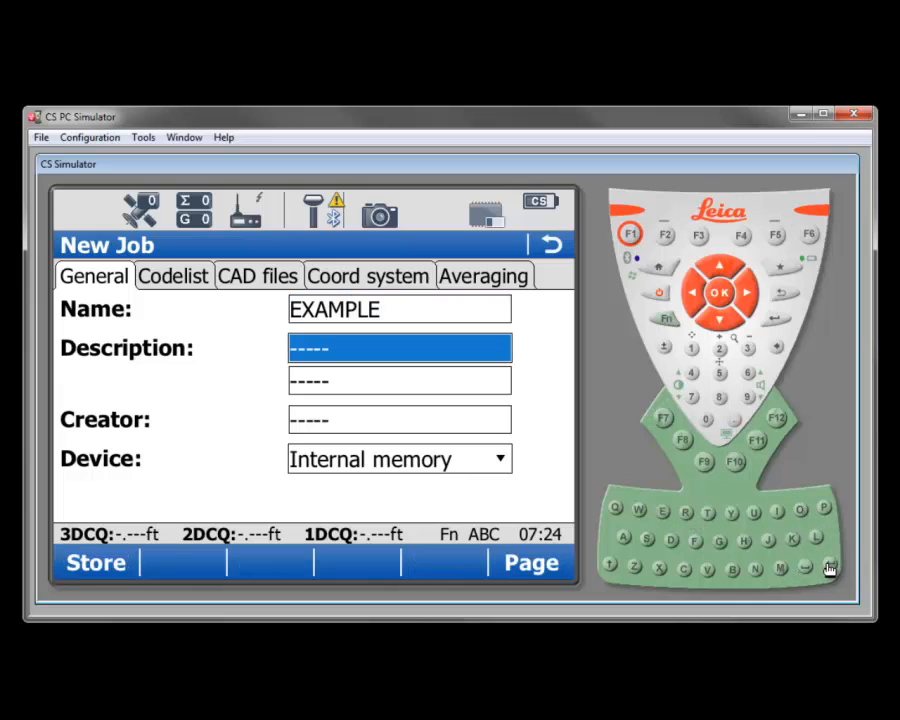
pyautogui.moveTo(816, 572)
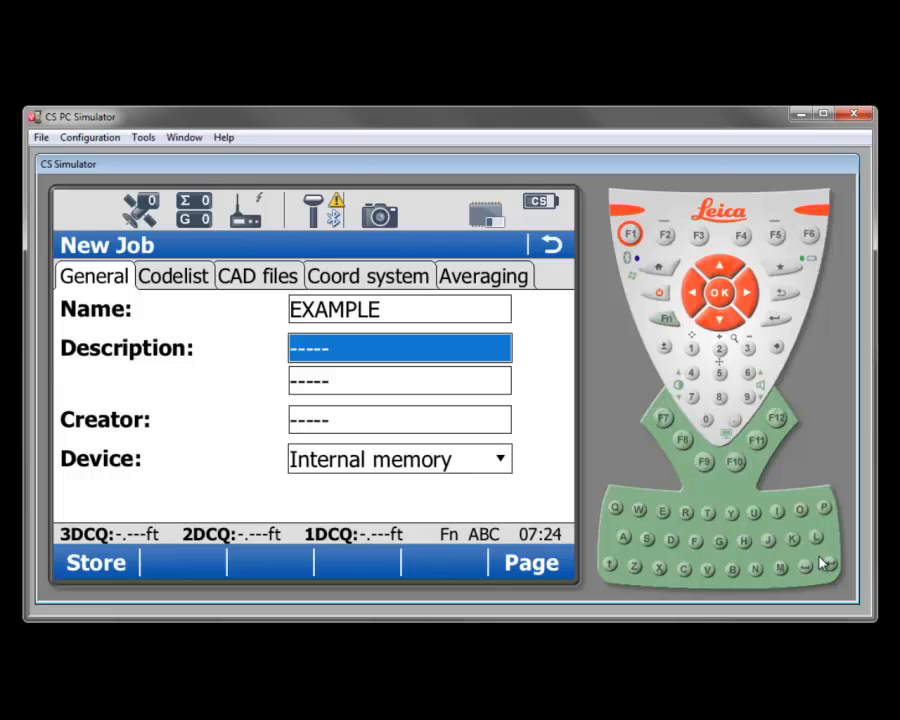
pyautogui.moveTo(148, 478)
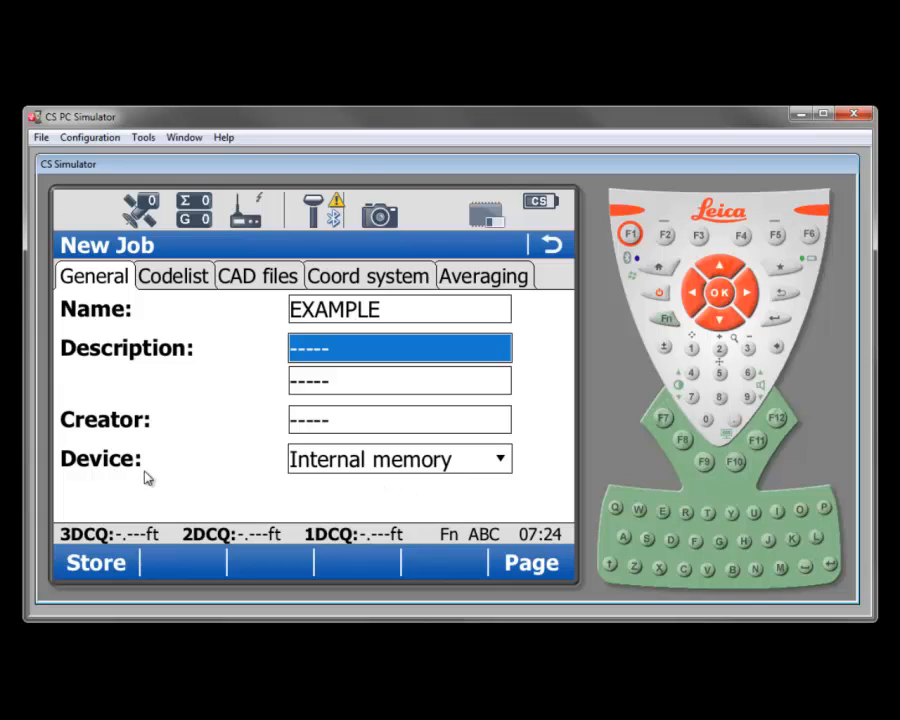
pyautogui.moveTo(310, 470)
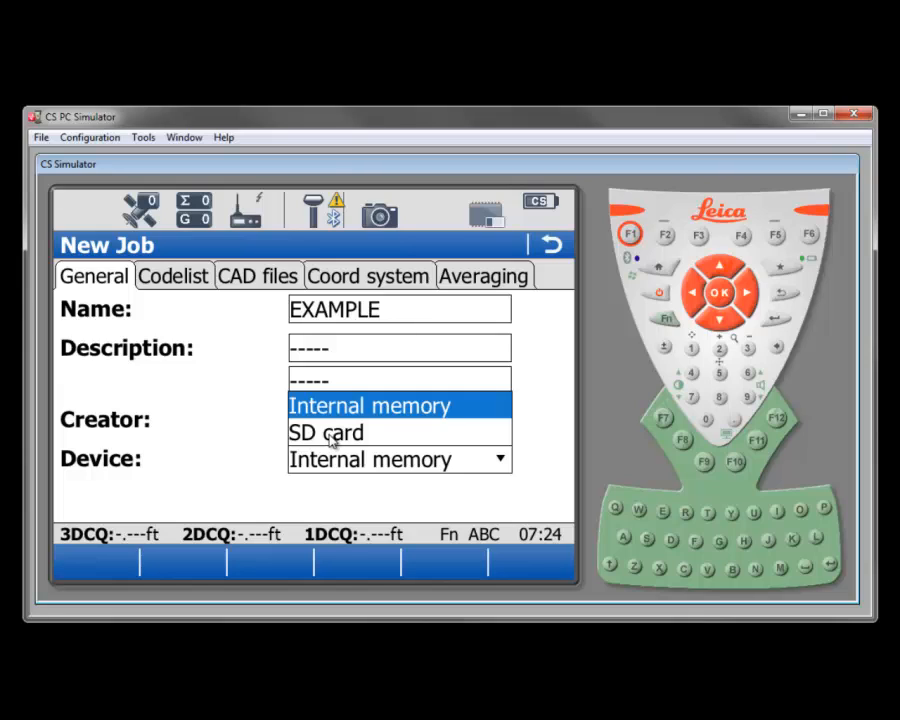
pyautogui.moveTo(344, 432)
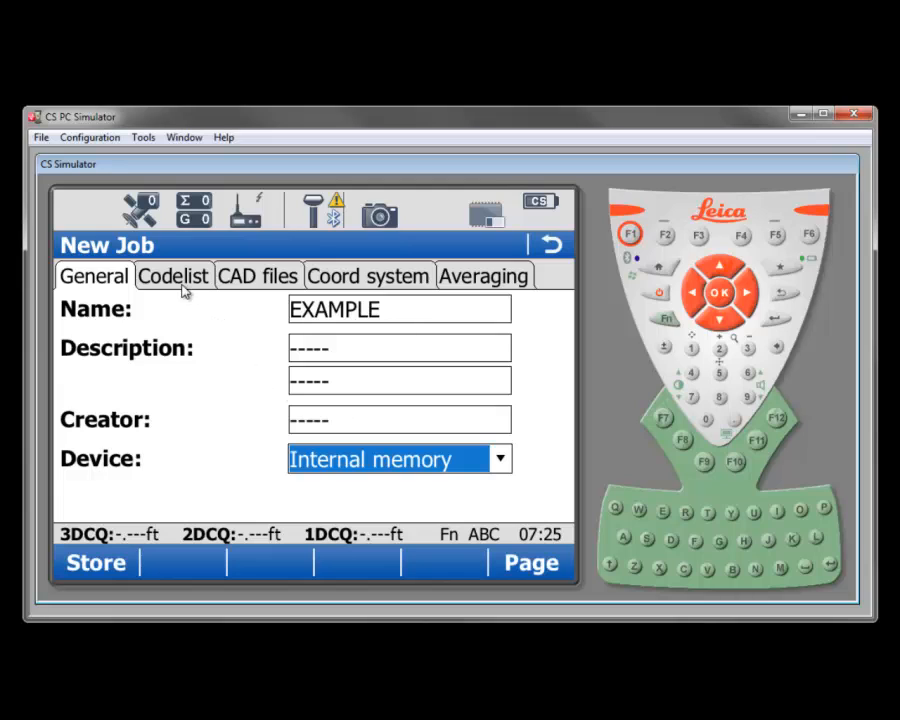
pyautogui.moveTo(176, 284)
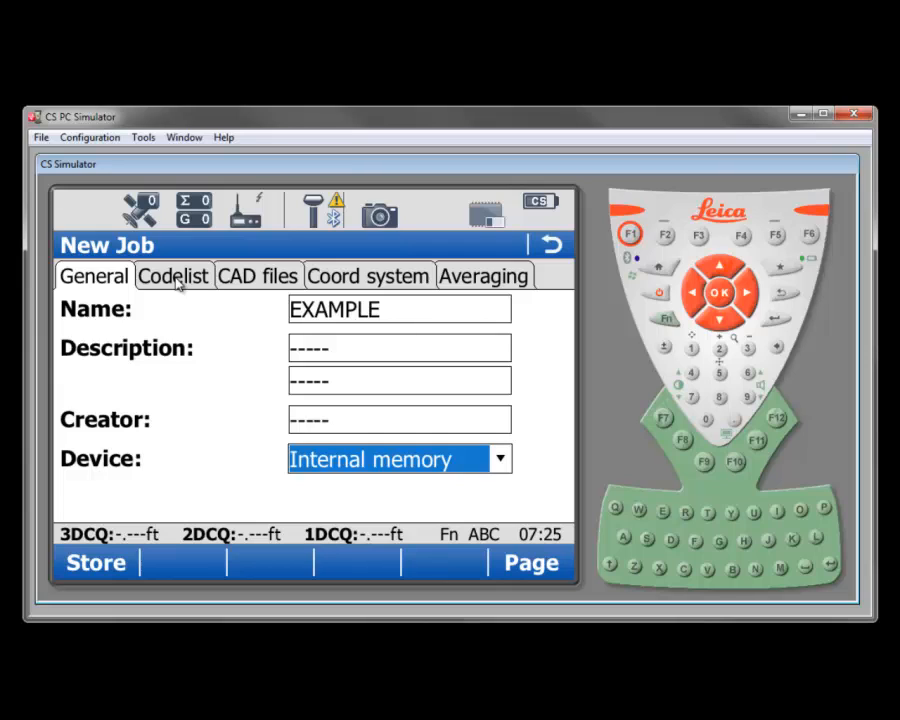
# Assign TJK Codes from the Codelists list as the job's codelist.
pyautogui.click(172, 276)
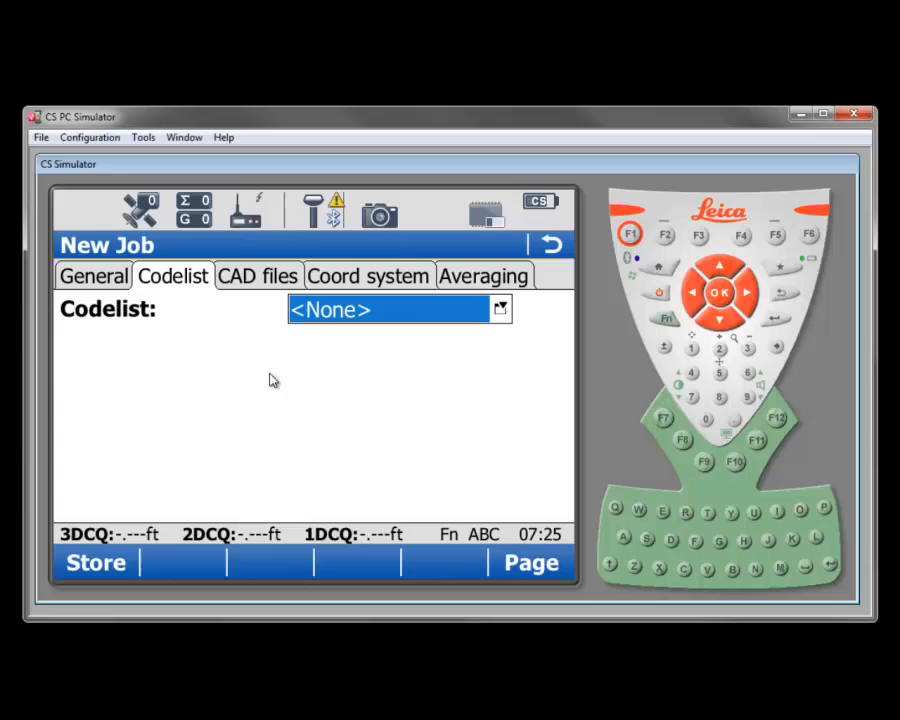
pyautogui.moveTo(290, 388)
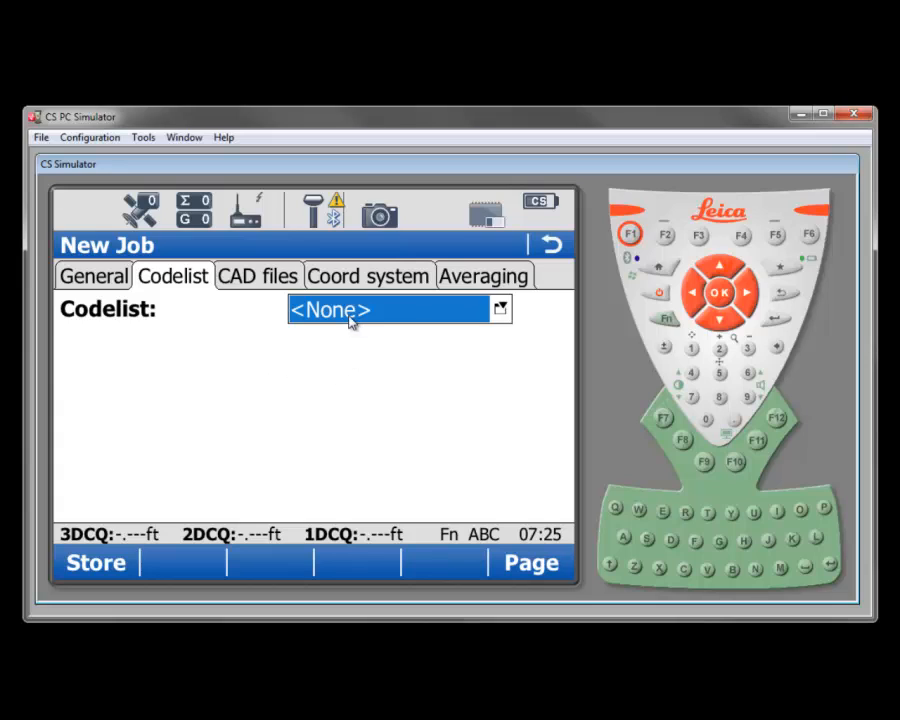
pyautogui.click(500, 308)
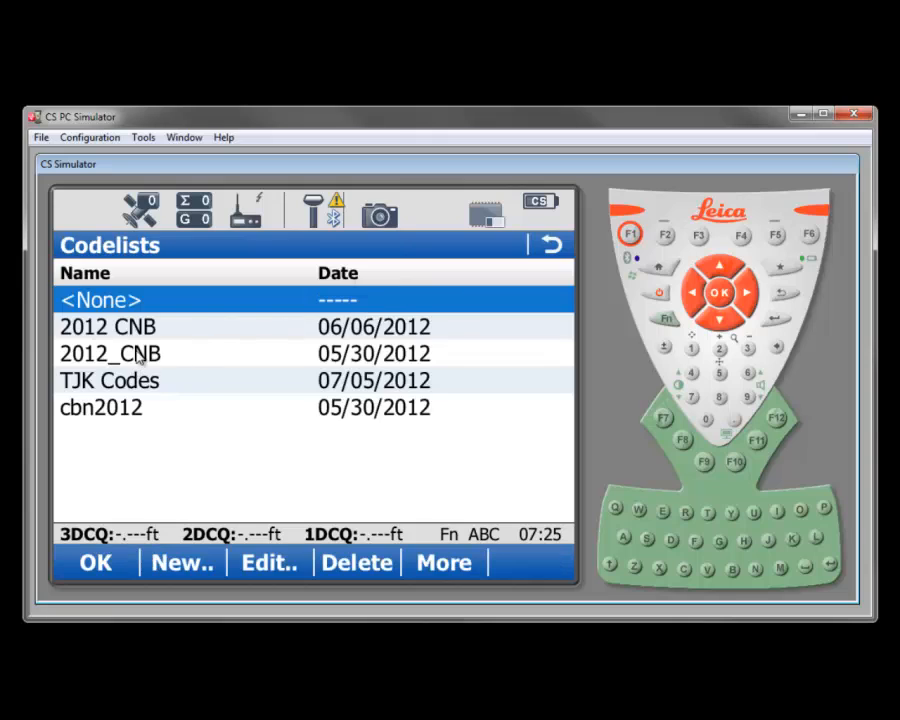
pyautogui.moveTo(122, 412)
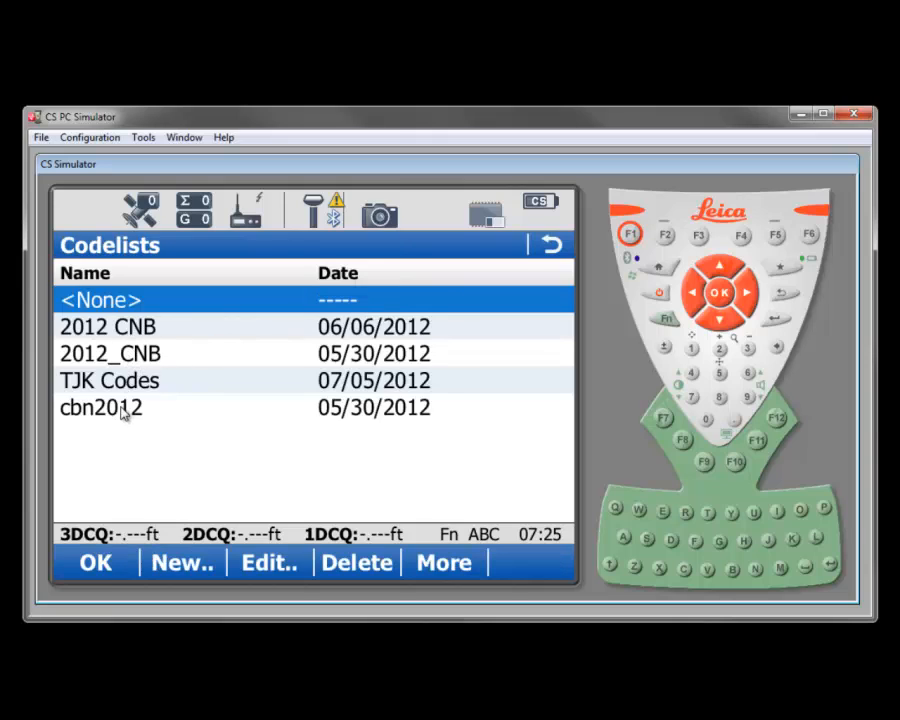
pyautogui.moveTo(112, 380)
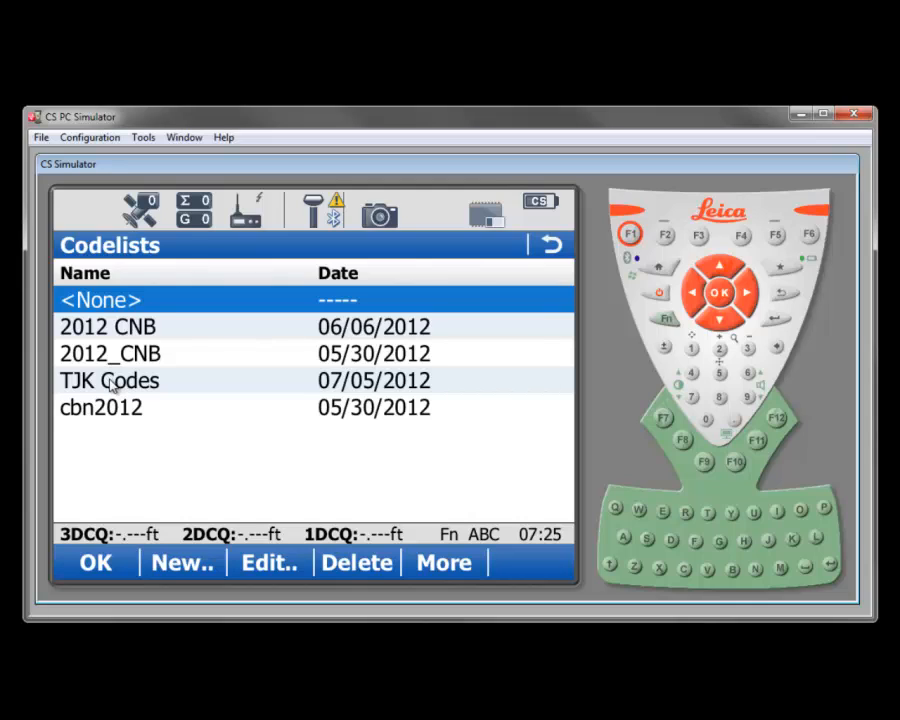
pyautogui.click(108, 380)
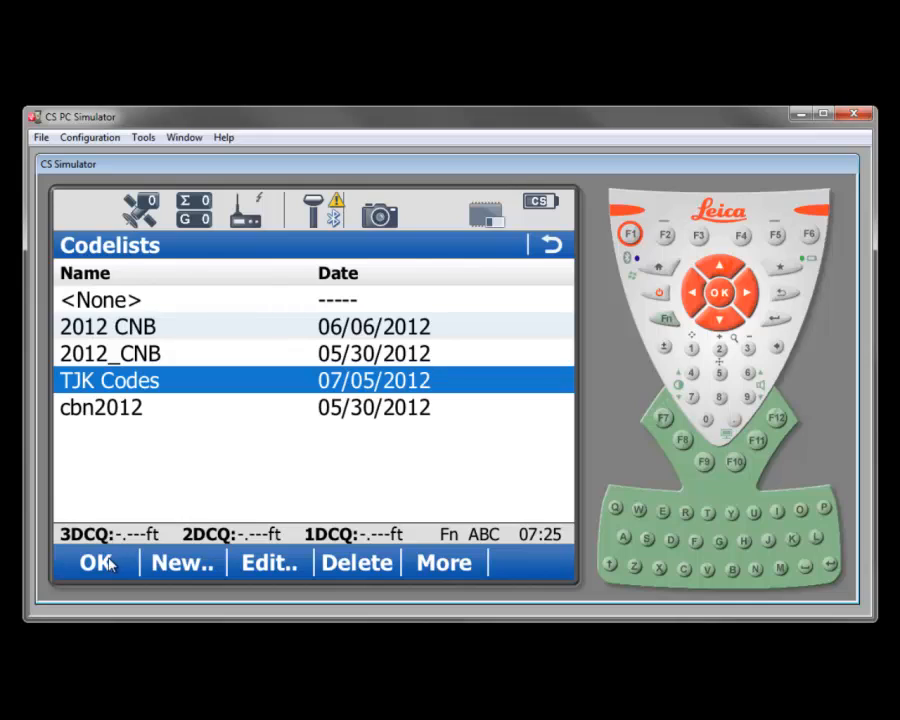
pyautogui.click(92, 564)
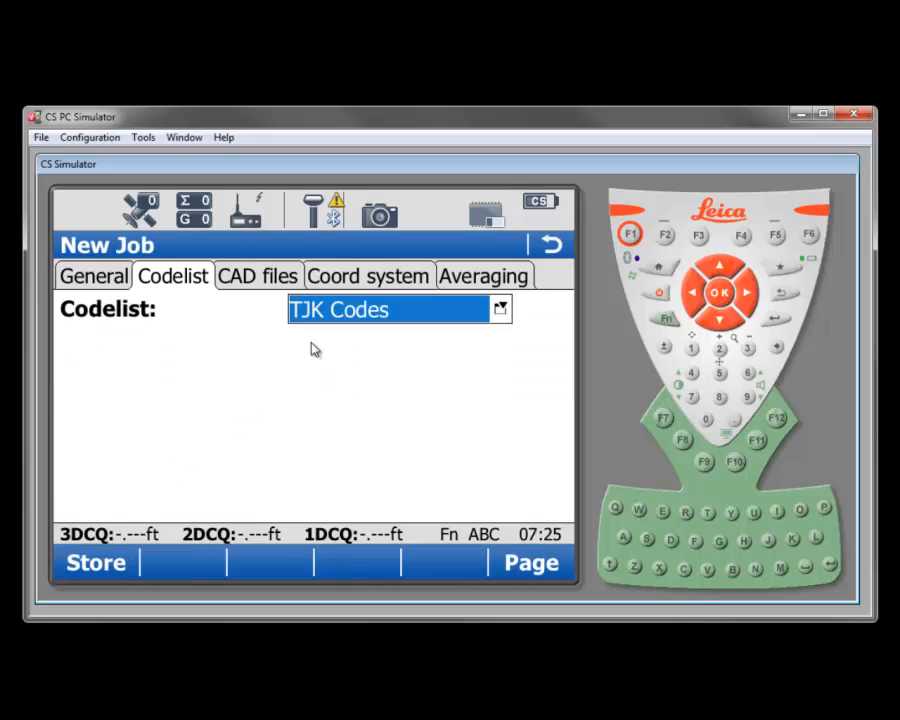
pyautogui.moveTo(322, 348)
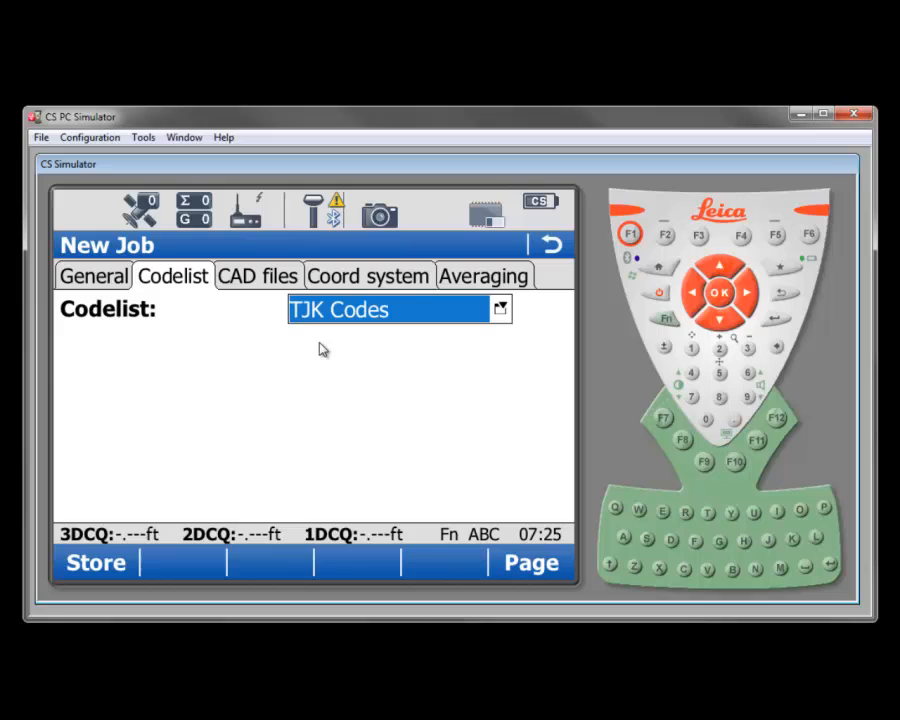
pyautogui.moveTo(264, 320)
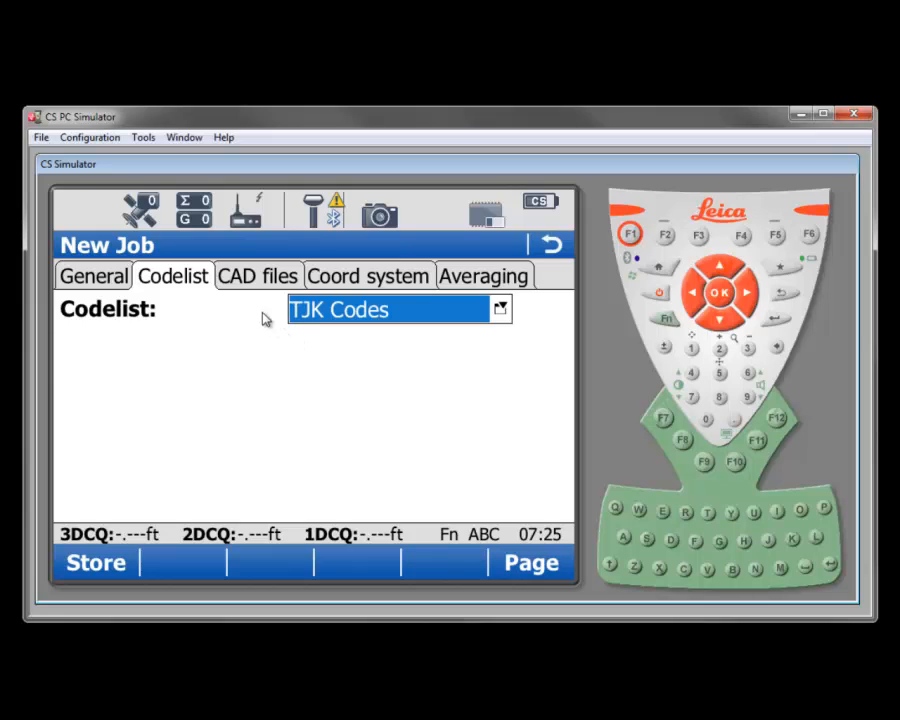
# Attach the PSP6 E Bridge dxf so its Attach column shows Yes.
pyautogui.click(258, 276)
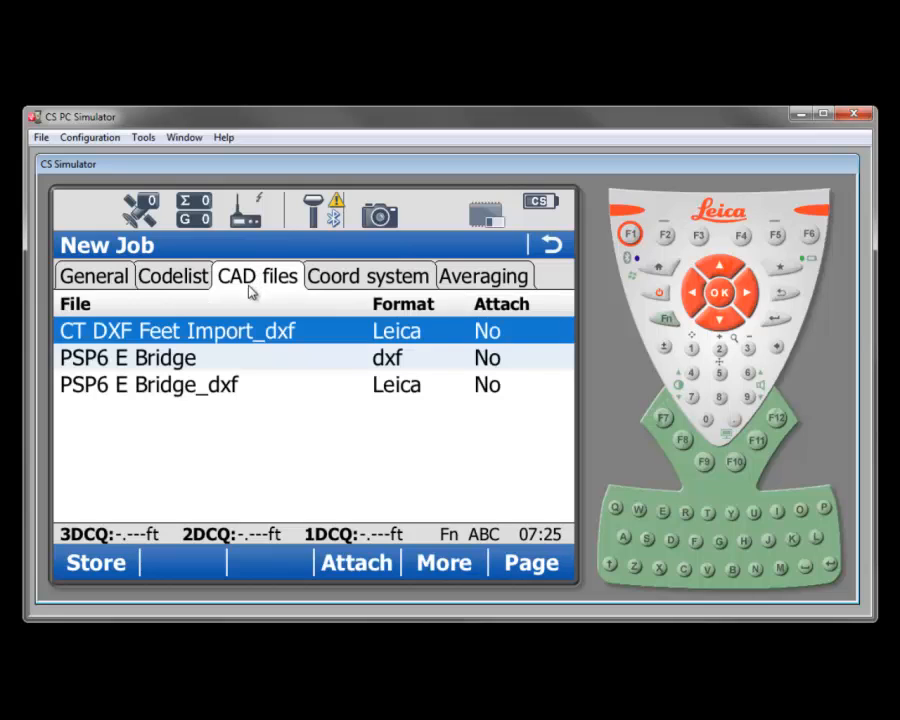
pyautogui.moveTo(304, 448)
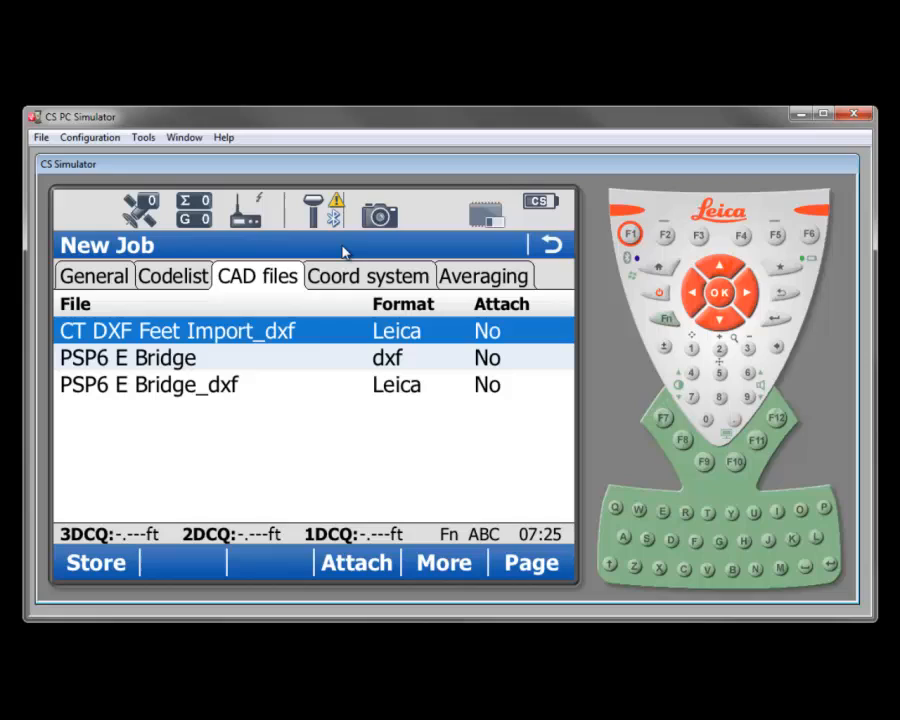
pyautogui.moveTo(364, 250)
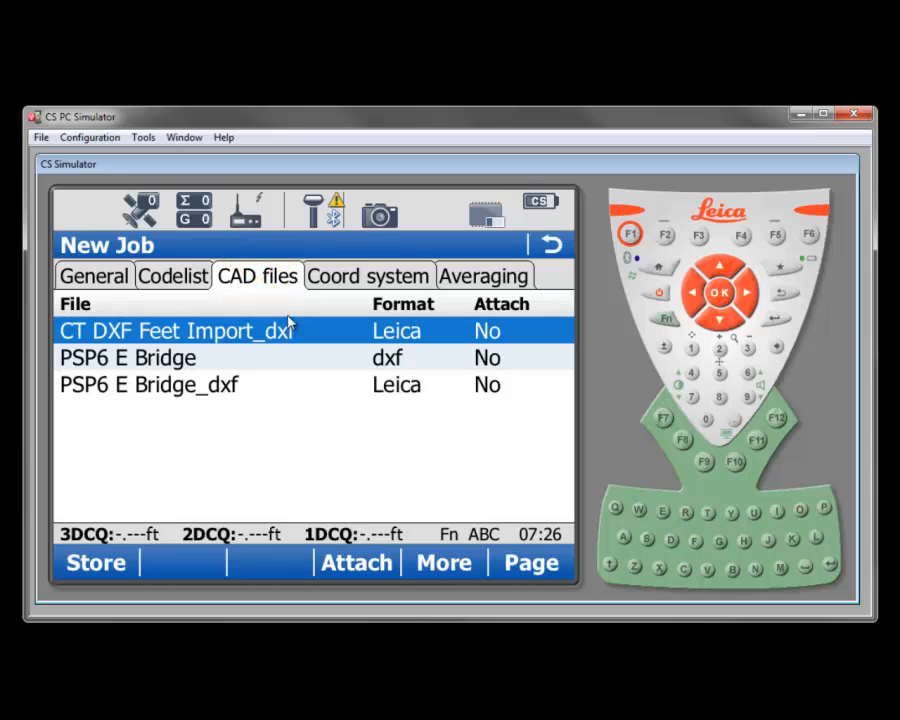
pyautogui.moveTo(212, 364)
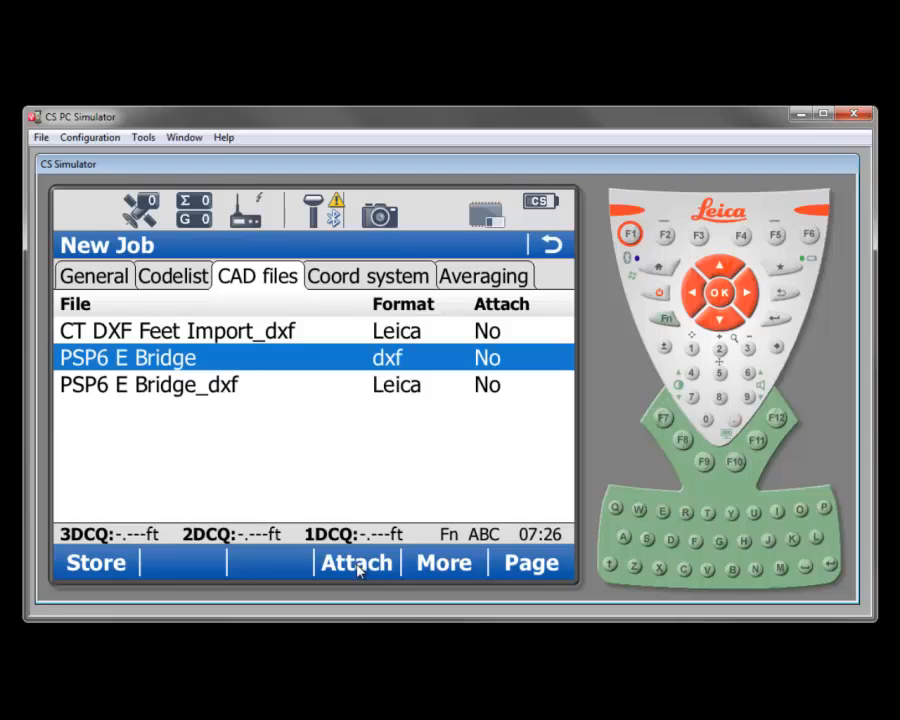
pyautogui.click(356, 562)
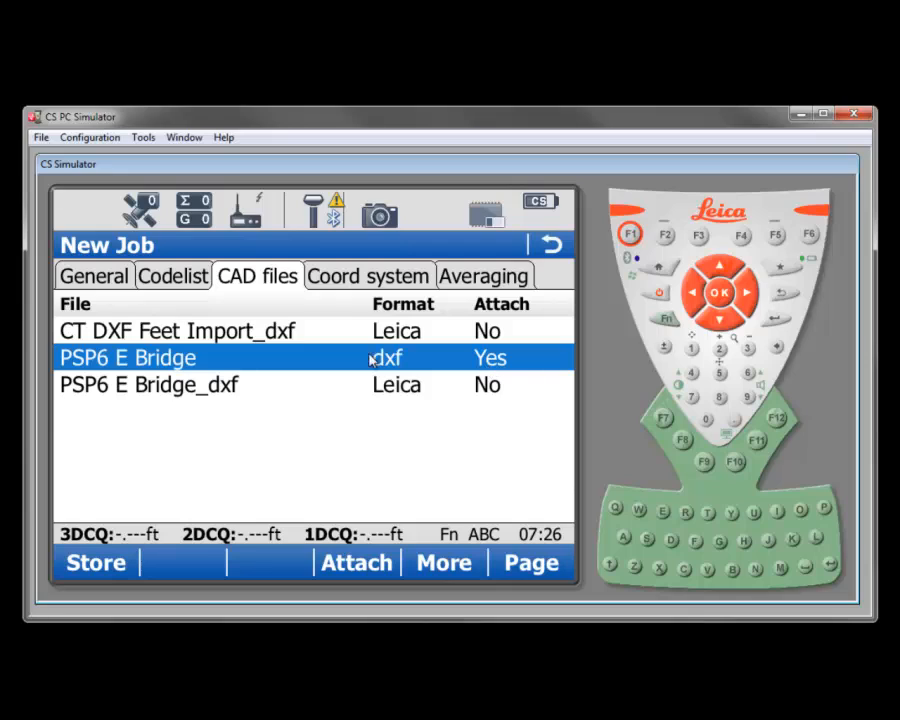
pyautogui.moveTo(488, 362)
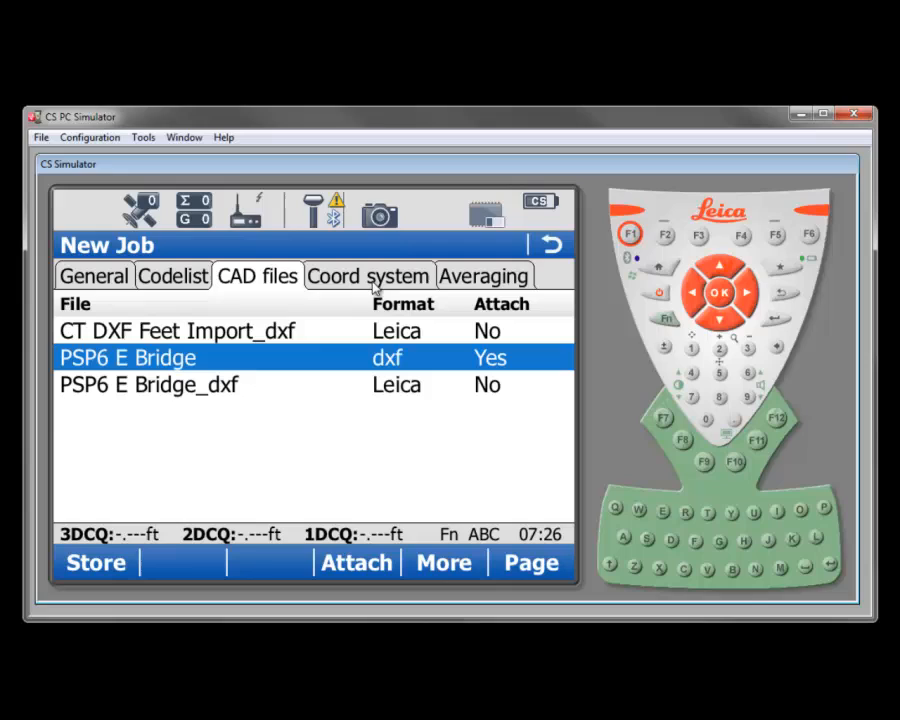
# Choose CA 3 NAD83 from the Coordinate Systems list for the job.
pyautogui.click(368, 276)
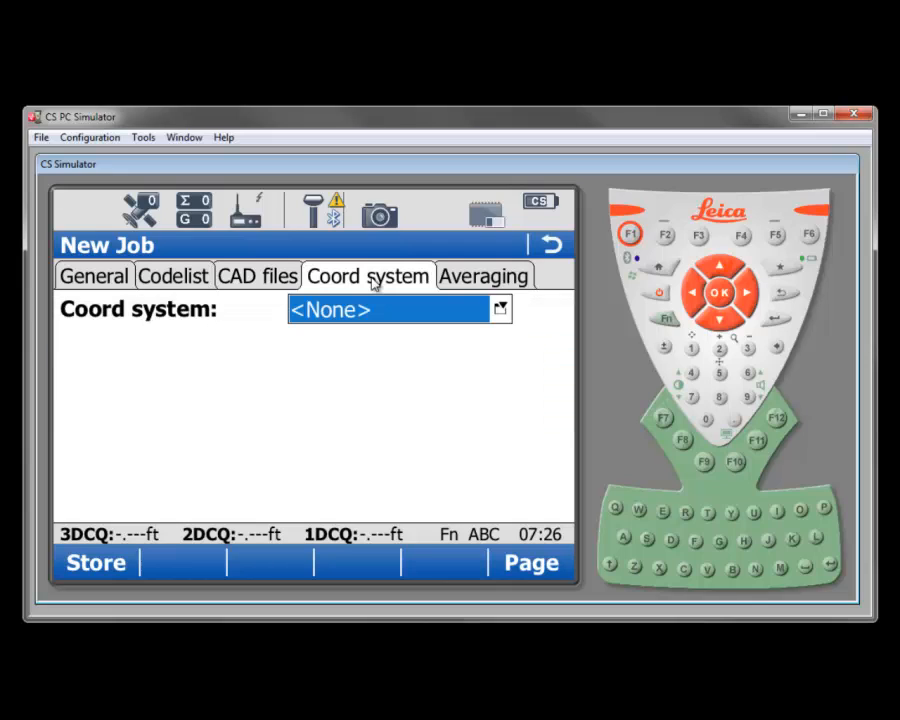
pyautogui.moveTo(284, 340)
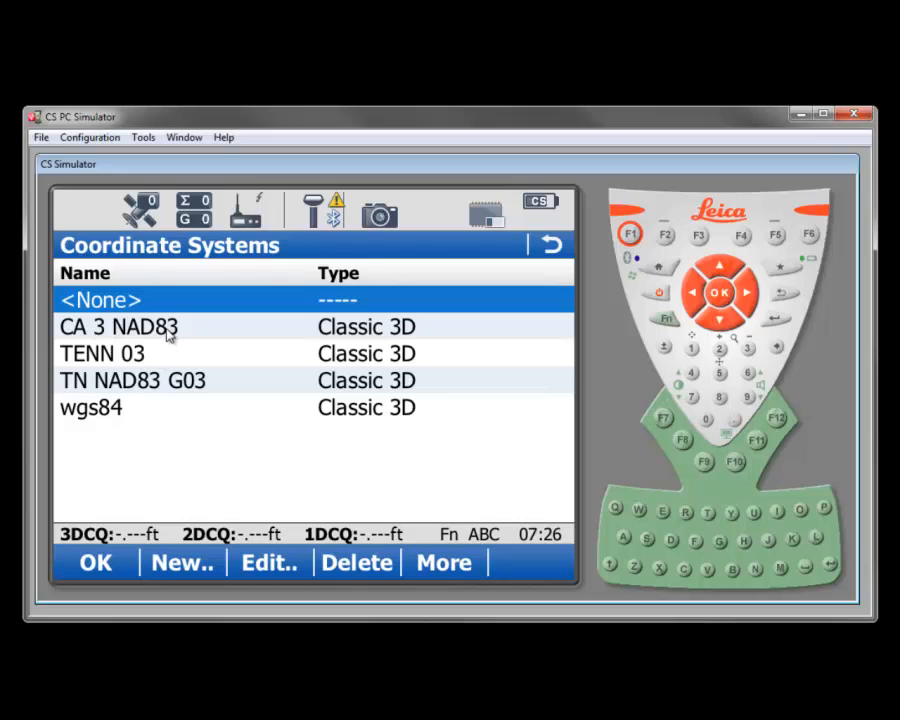
pyautogui.click(118, 328)
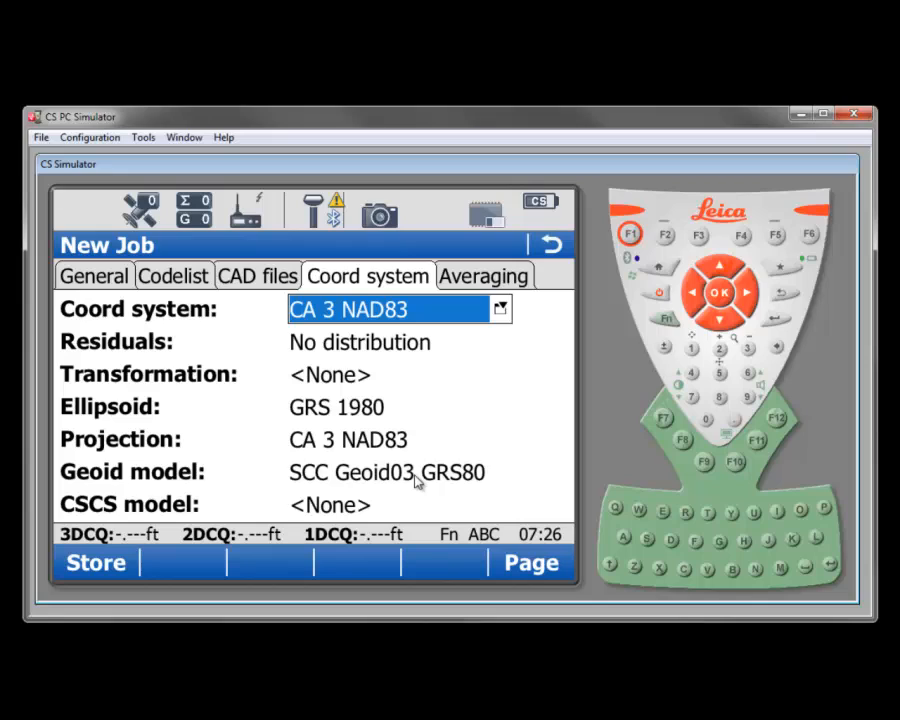
pyautogui.moveTo(338, 450)
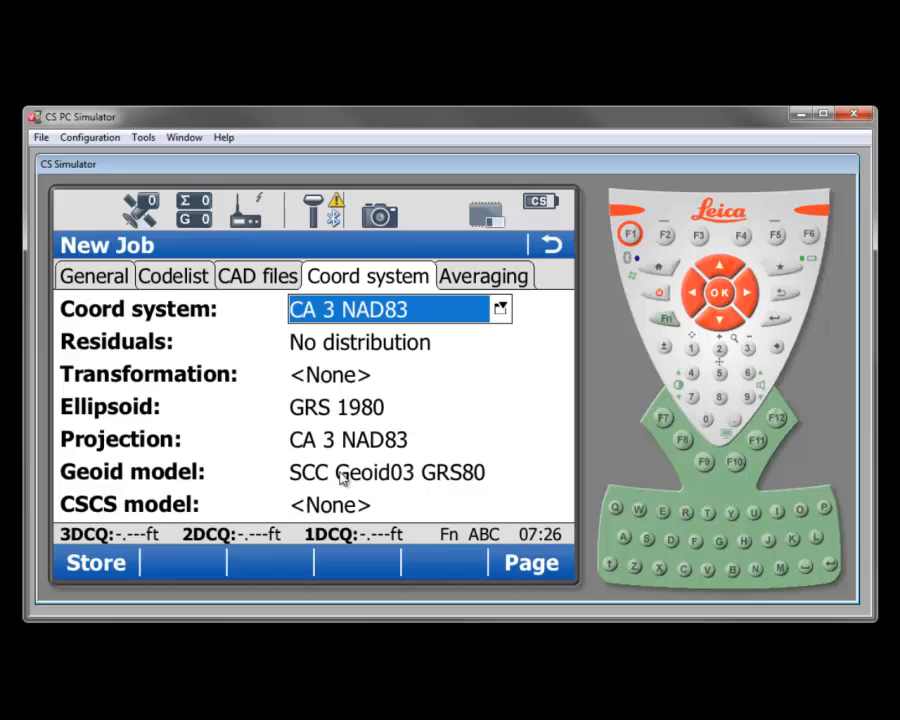
pyautogui.moveTo(432, 364)
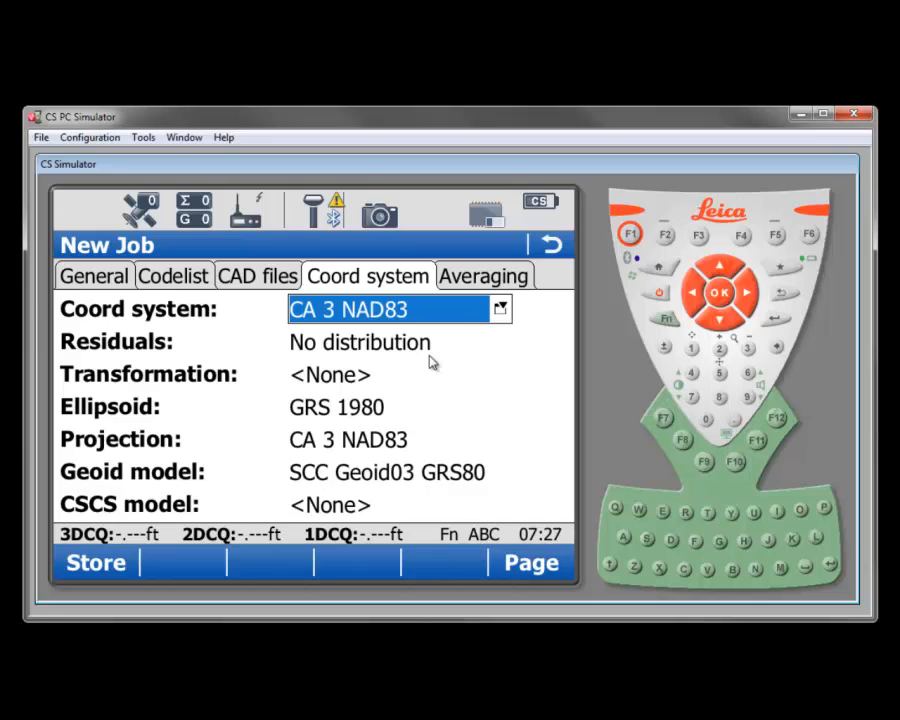
pyautogui.moveTo(484, 284)
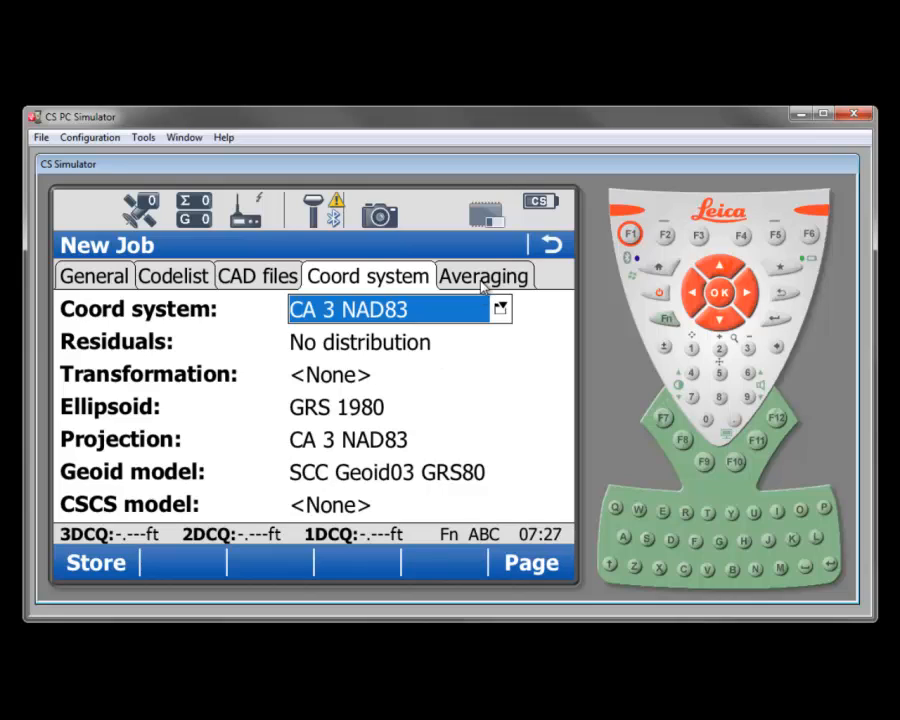
# Keep Weighted as the averaging method on the Averaging page.
pyautogui.click(484, 276)
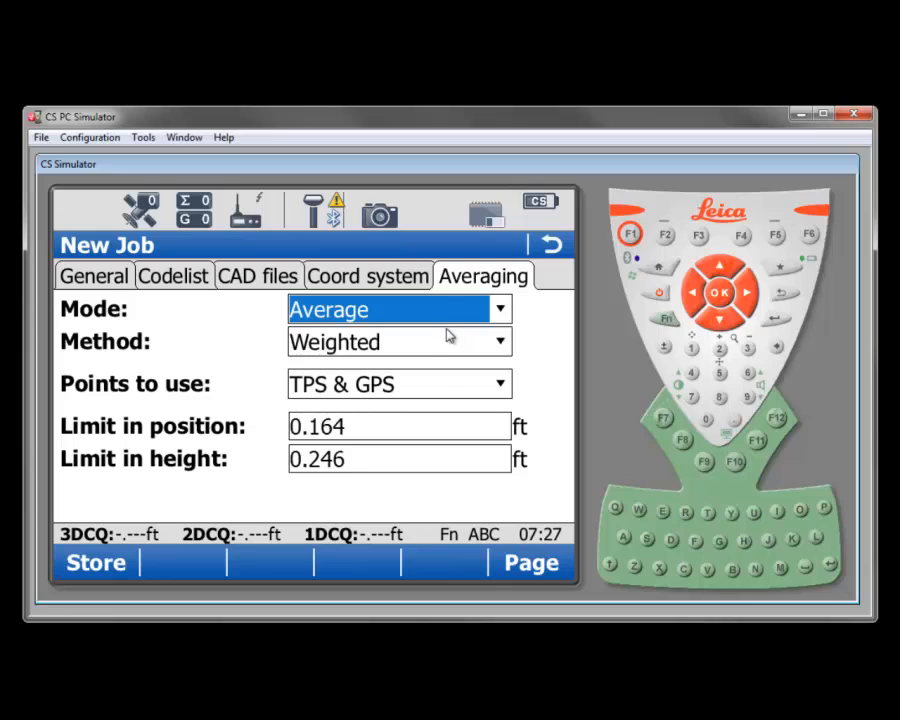
pyautogui.moveTo(424, 318)
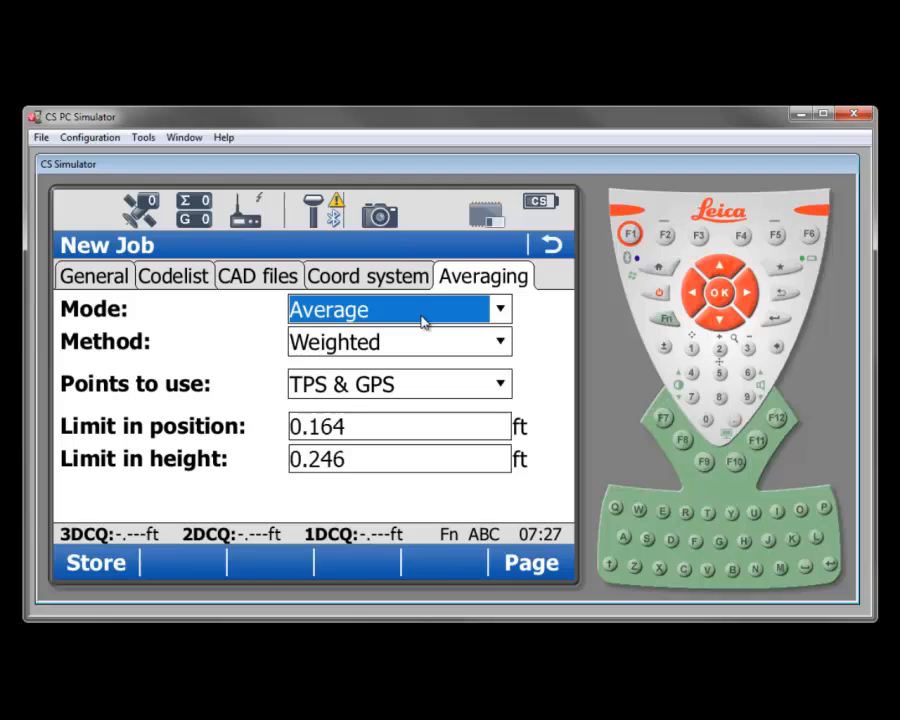
pyautogui.moveTo(402, 354)
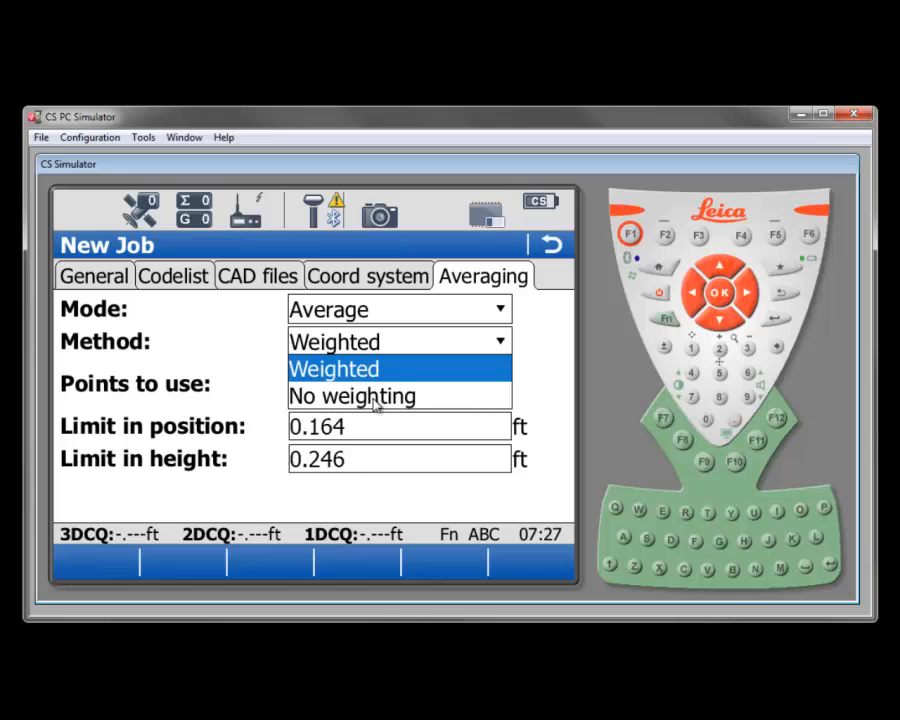
pyautogui.click(332, 368)
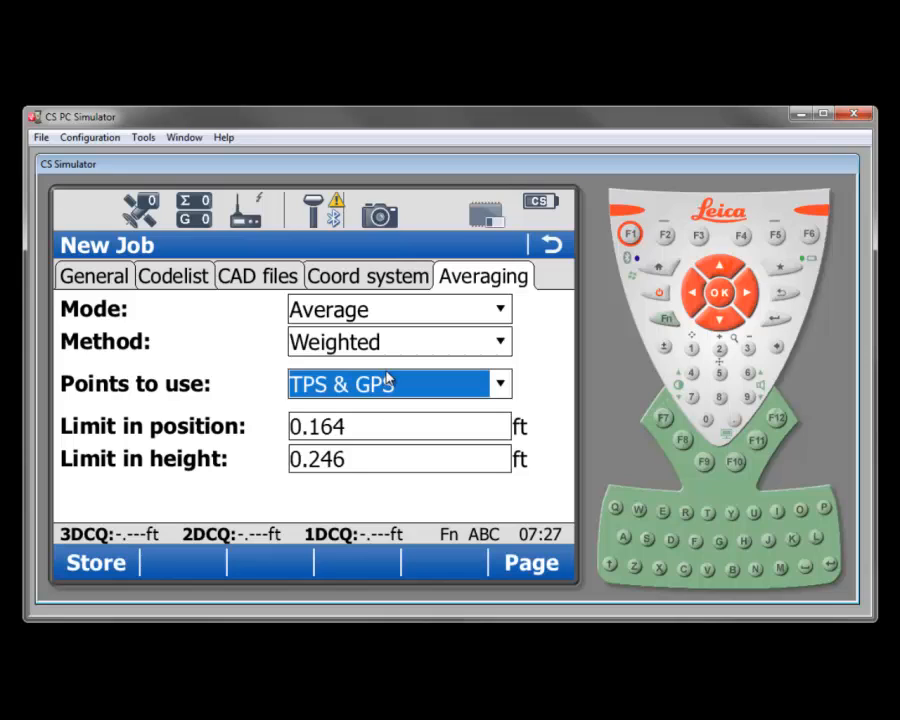
pyautogui.moveTo(408, 356)
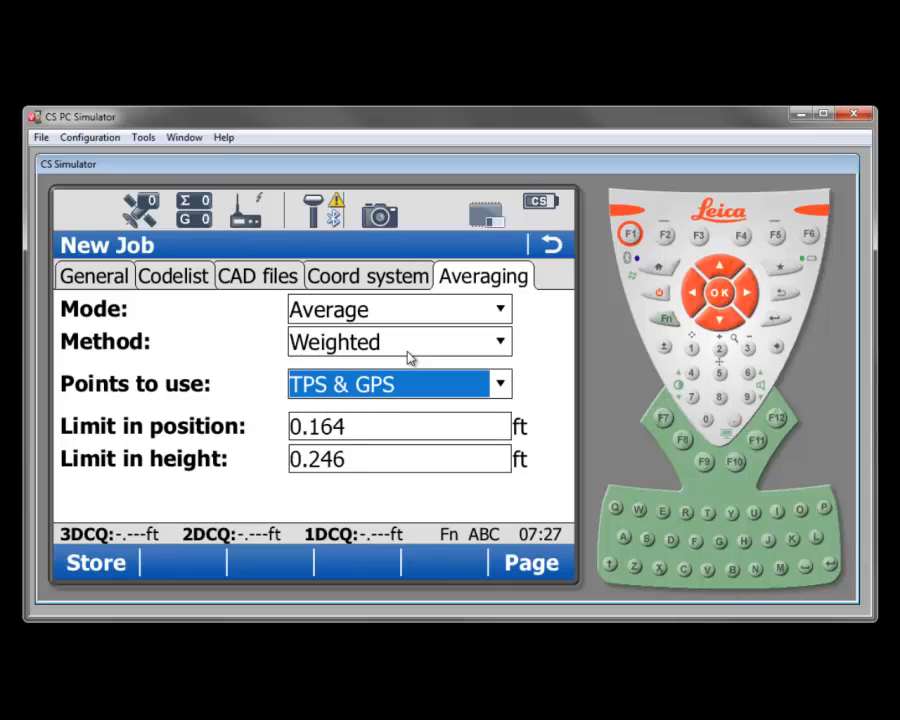
pyautogui.moveTo(360, 384)
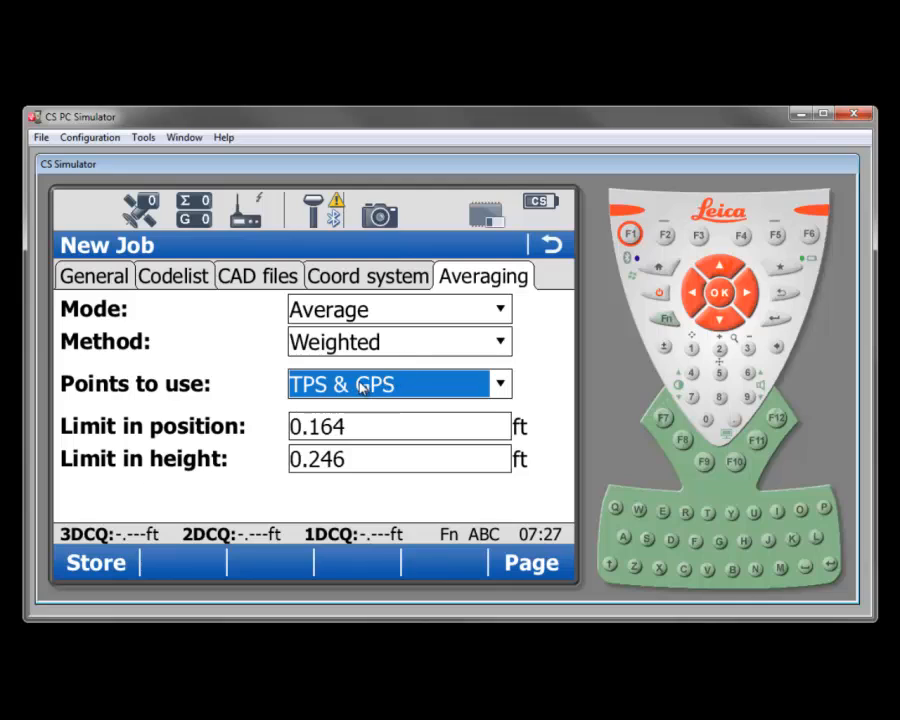
pyautogui.moveTo(390, 386)
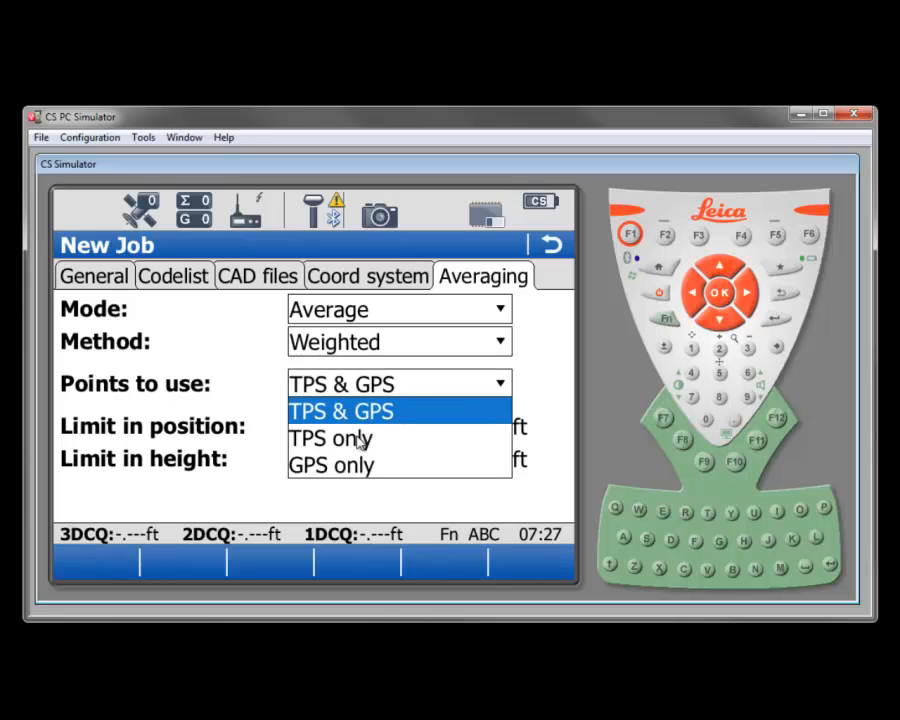
pyautogui.moveTo(348, 464)
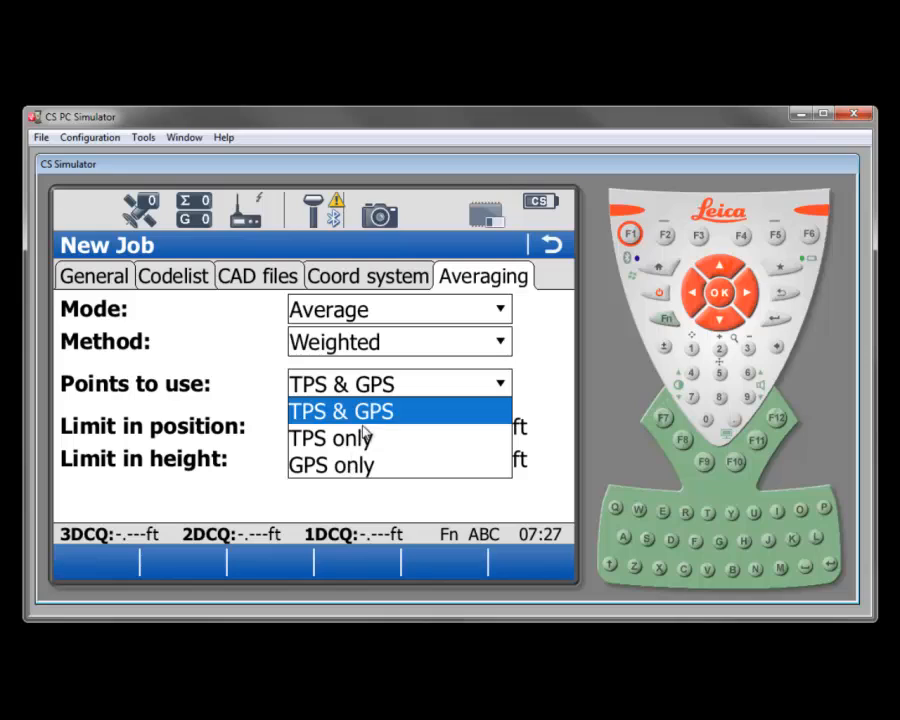
pyautogui.moveTo(376, 438)
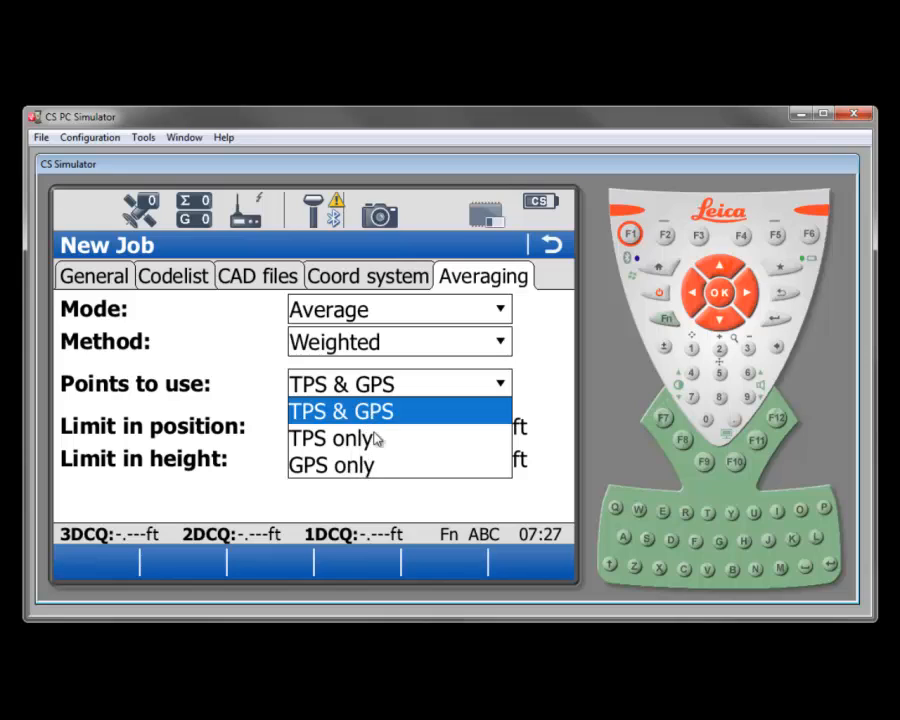
pyautogui.moveTo(368, 470)
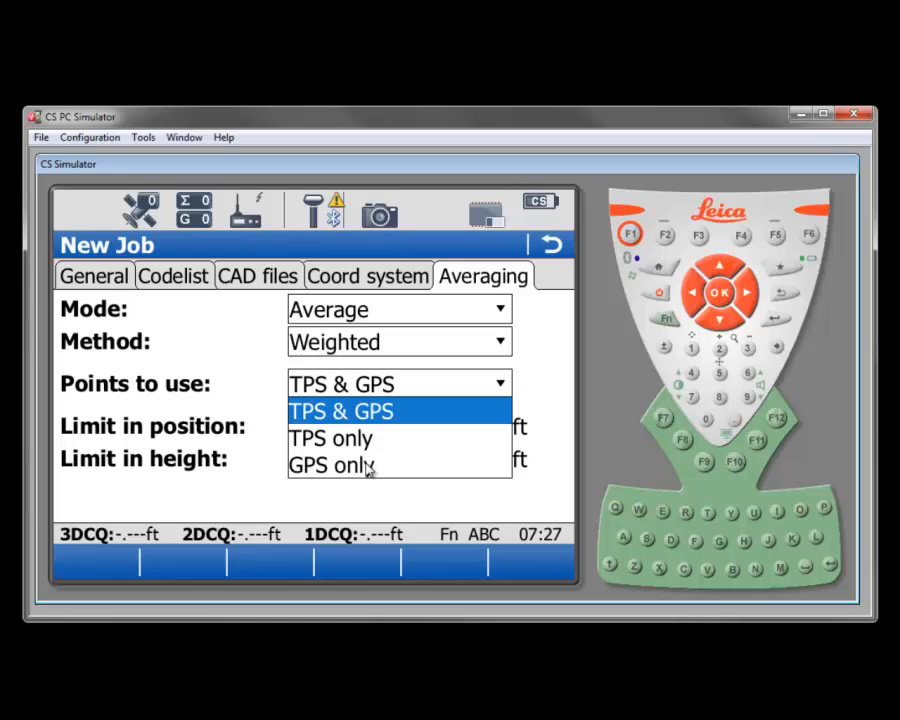
# Set Points to use to GPS only for the averaging.
pyautogui.click(332, 464)
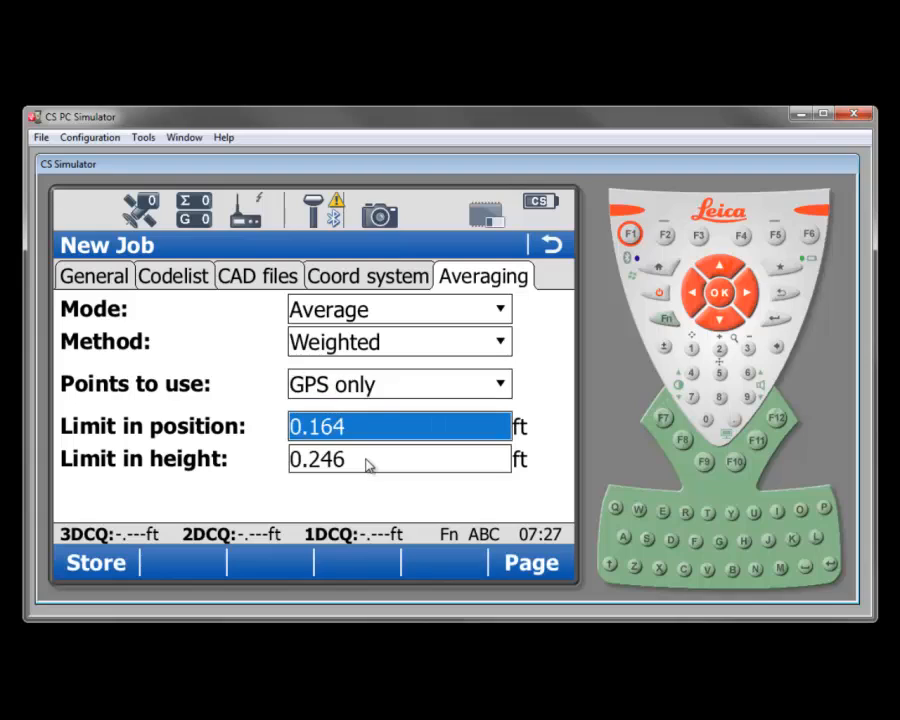
pyautogui.moveTo(380, 398)
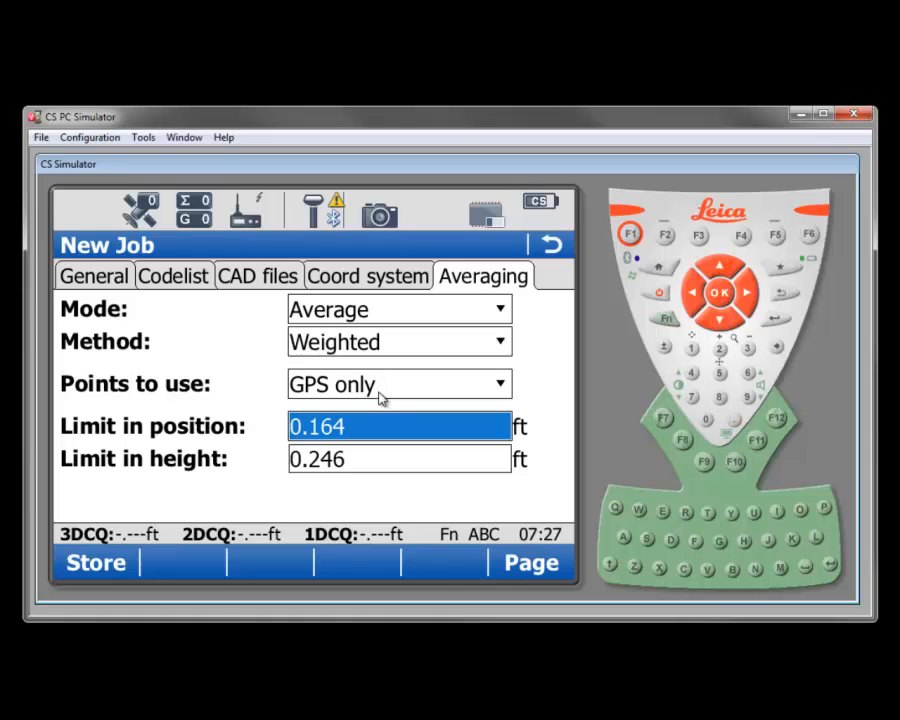
pyautogui.moveTo(386, 394)
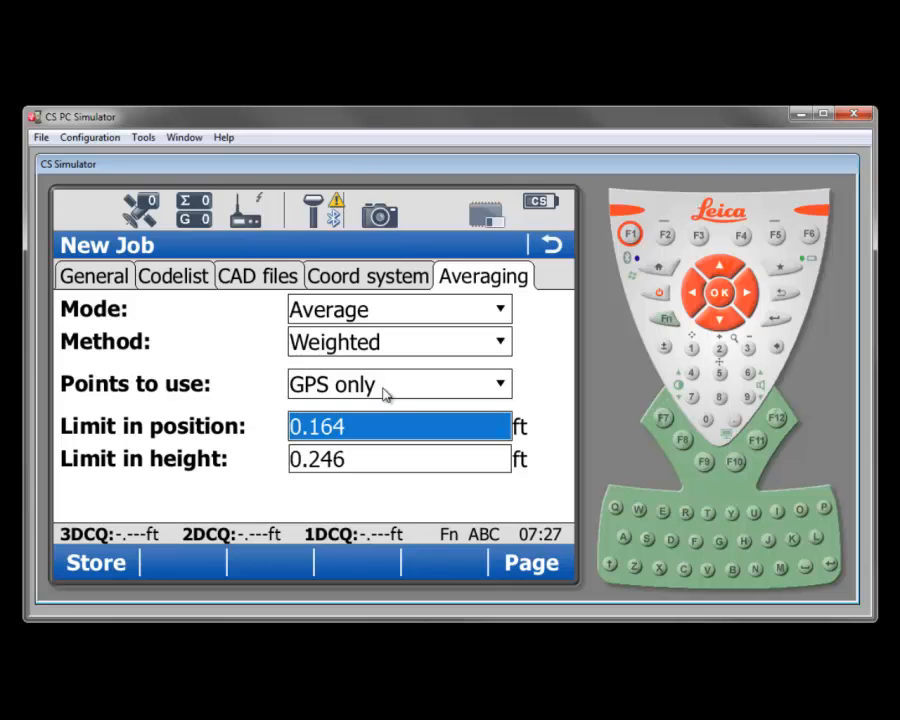
pyautogui.moveTo(378, 414)
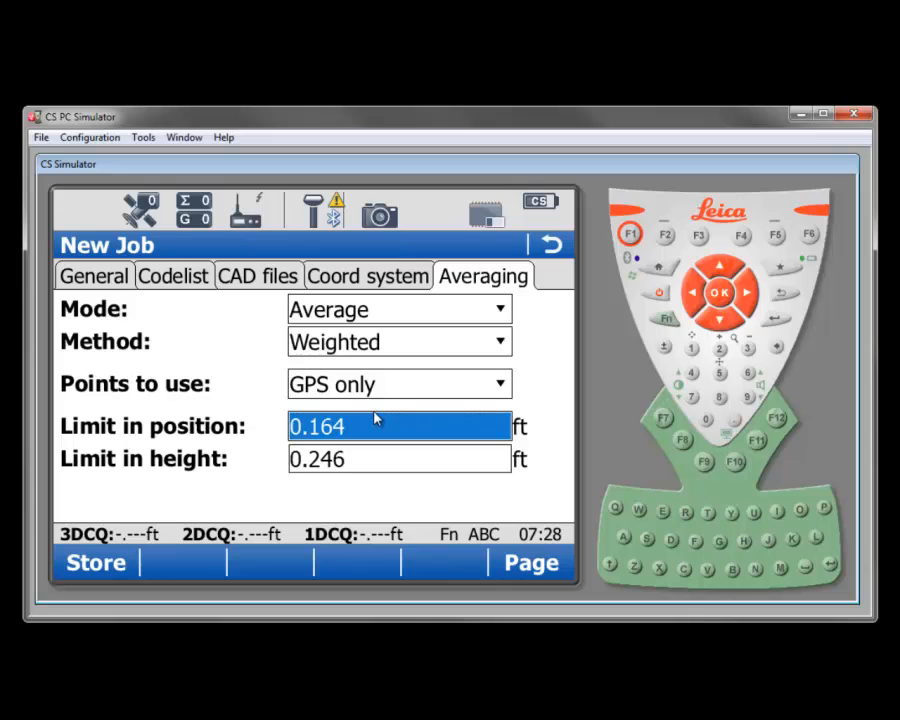
pyautogui.moveTo(98, 442)
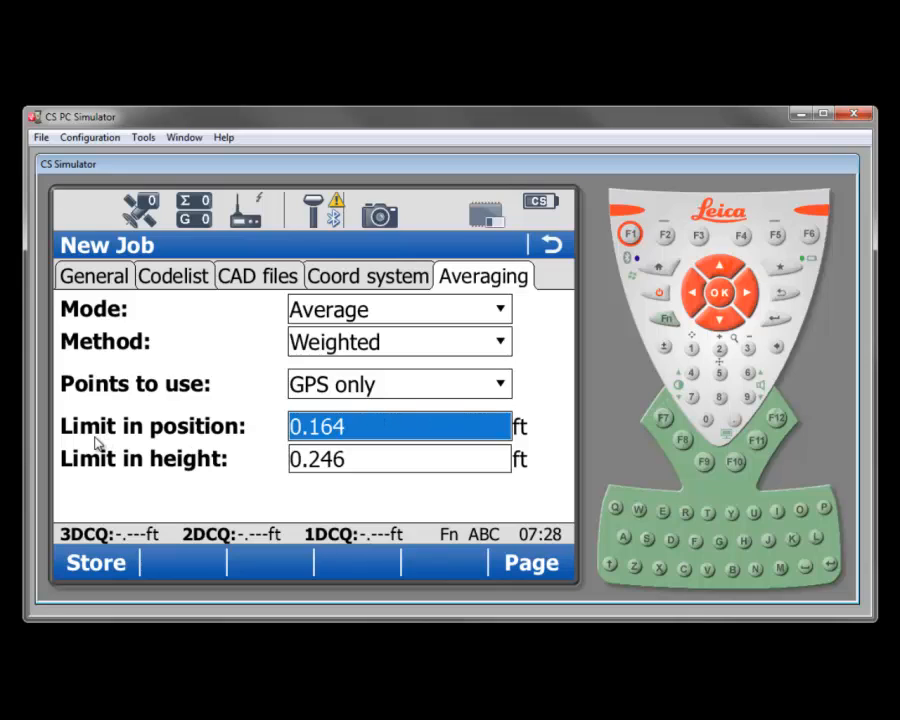
pyautogui.moveTo(108, 480)
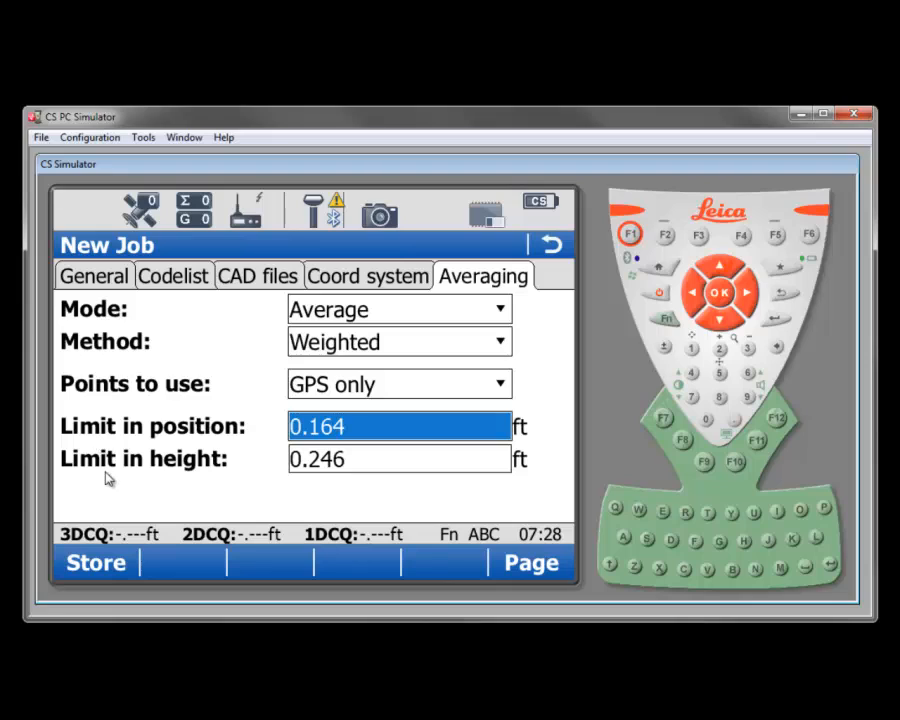
pyautogui.moveTo(354, 480)
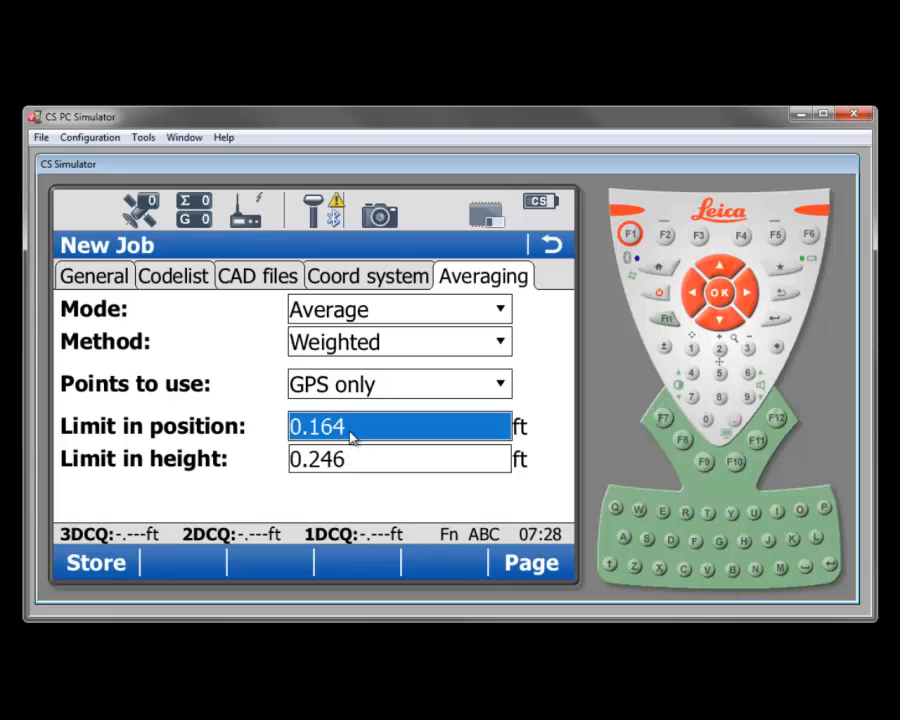
# Set Limit in position to 0.05 ft and Limit in height to 0.100 ft.
pyautogui.click(336, 426)
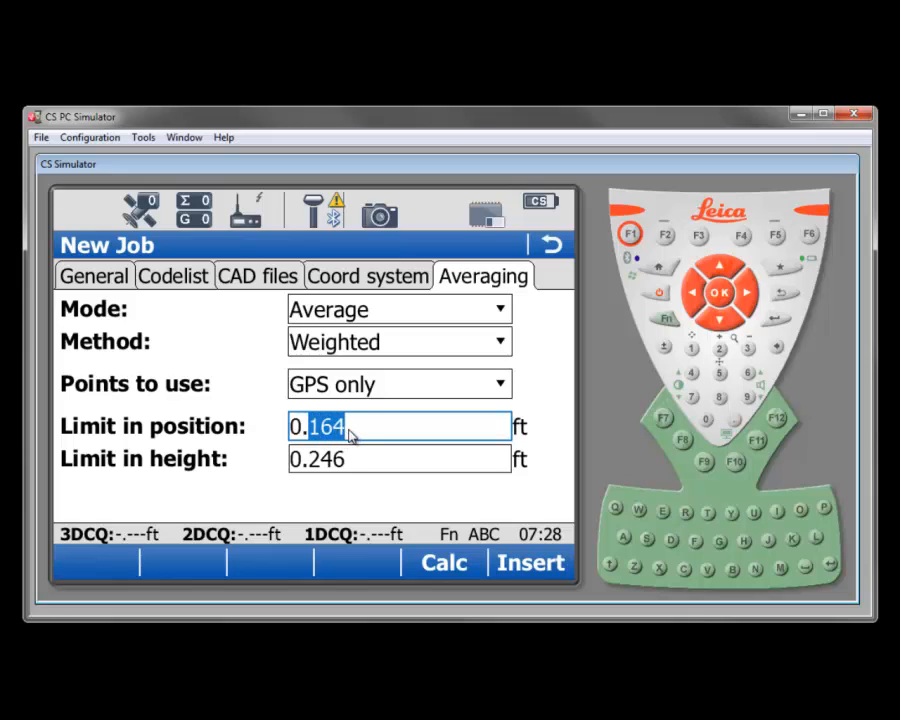
pyautogui.write('0.050')
pyautogui.click(400, 458)
pyautogui.write('0.100')
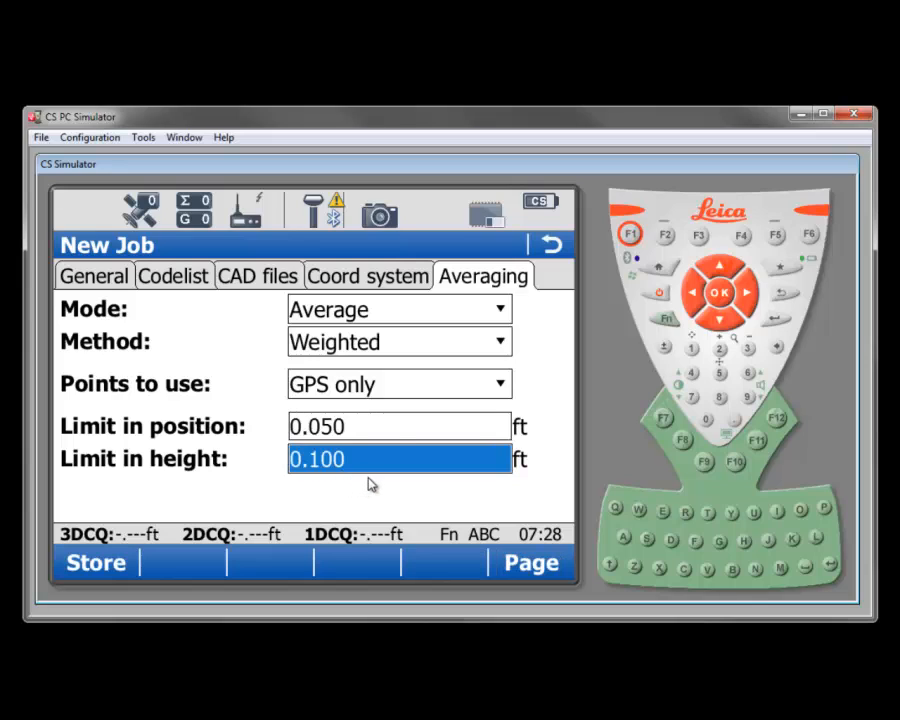
pyautogui.moveTo(372, 426)
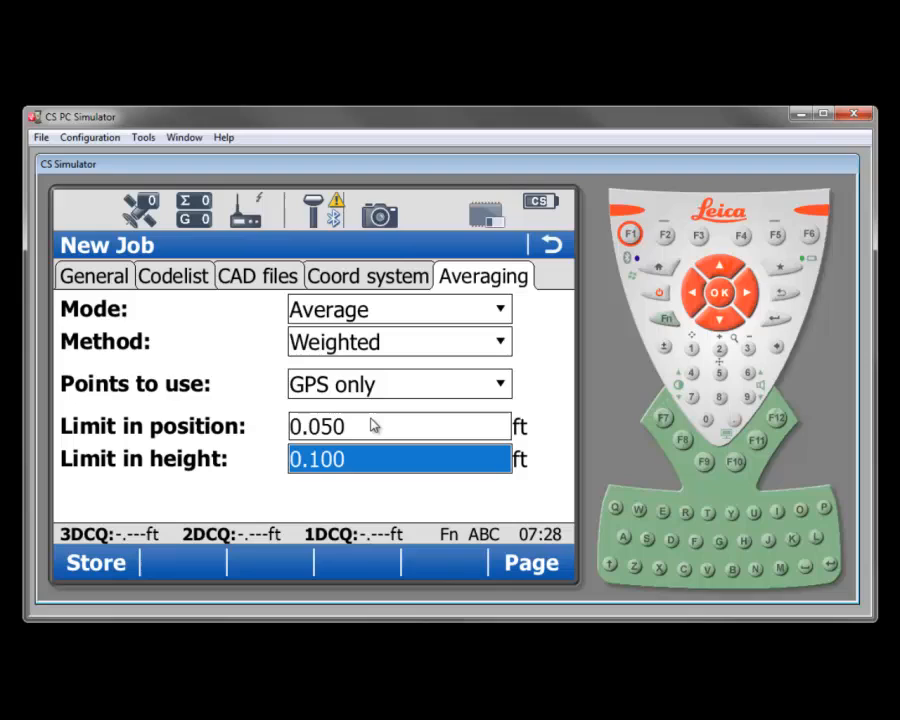
pyautogui.moveTo(208, 520)
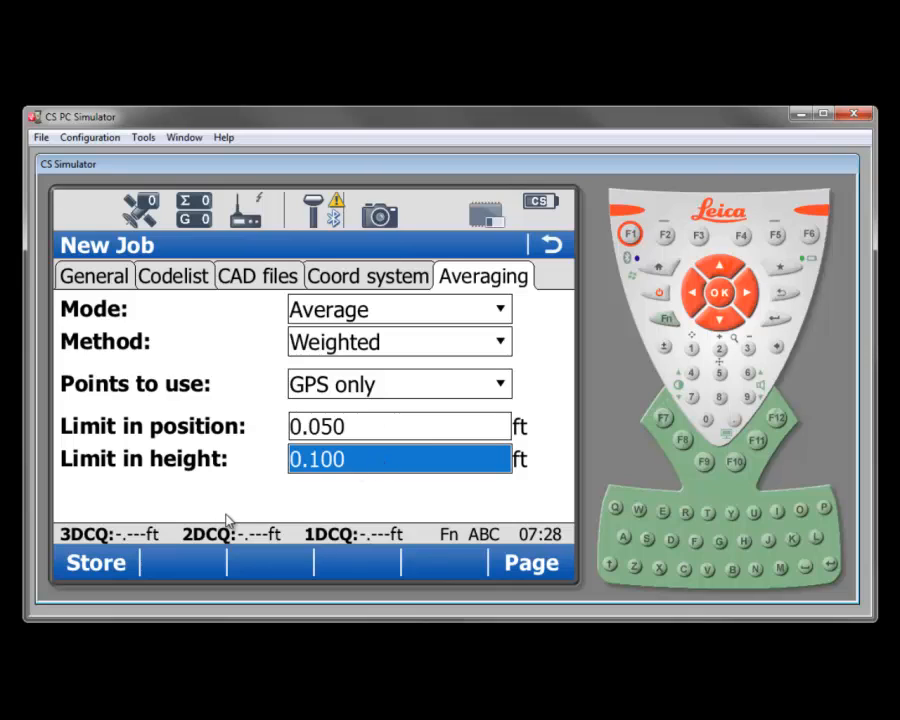
pyautogui.moveTo(230, 518)
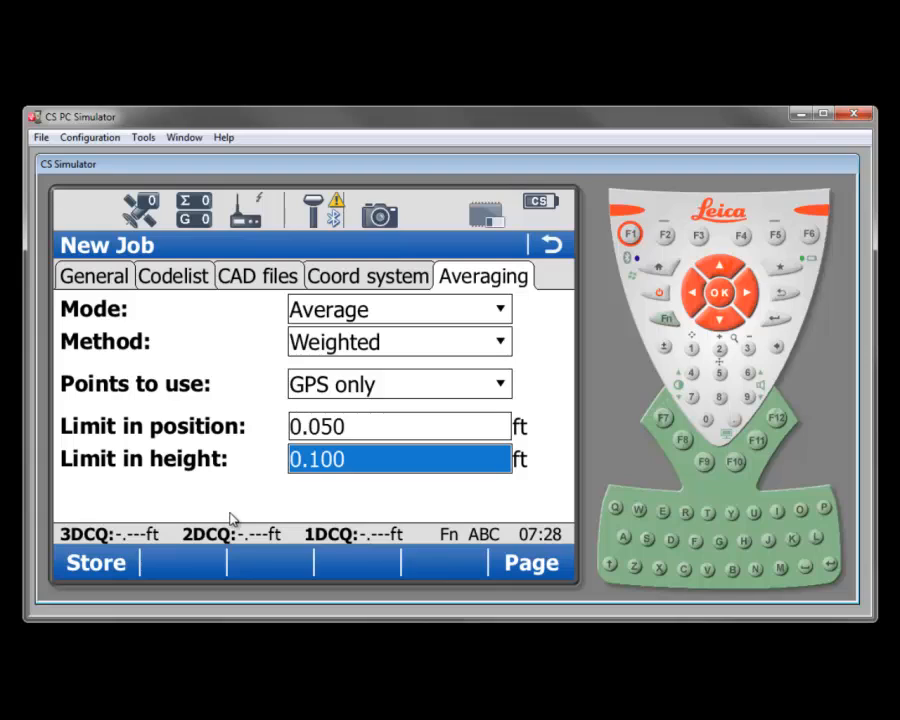
pyautogui.moveTo(268, 524)
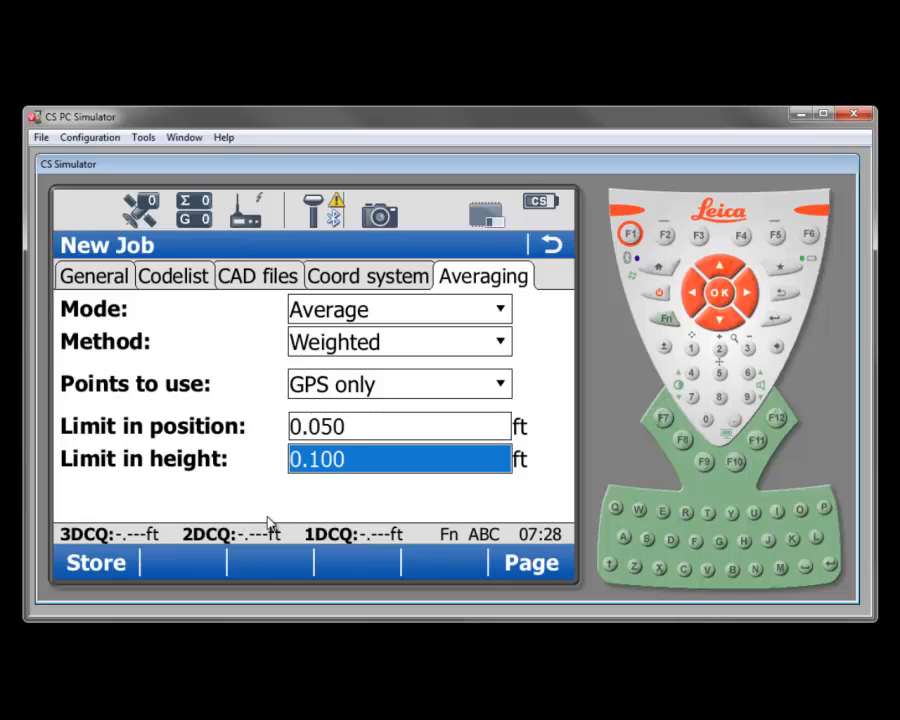
# Review the General page showing name EXAMPLE and begin storing the job.
pyautogui.click(92, 276)
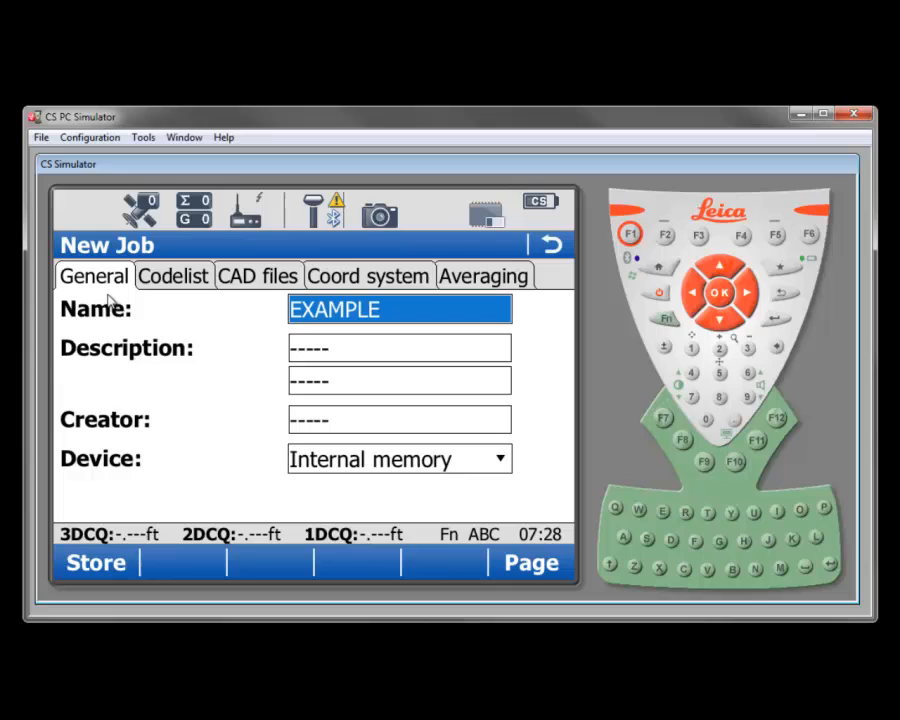
pyautogui.moveTo(368, 284)
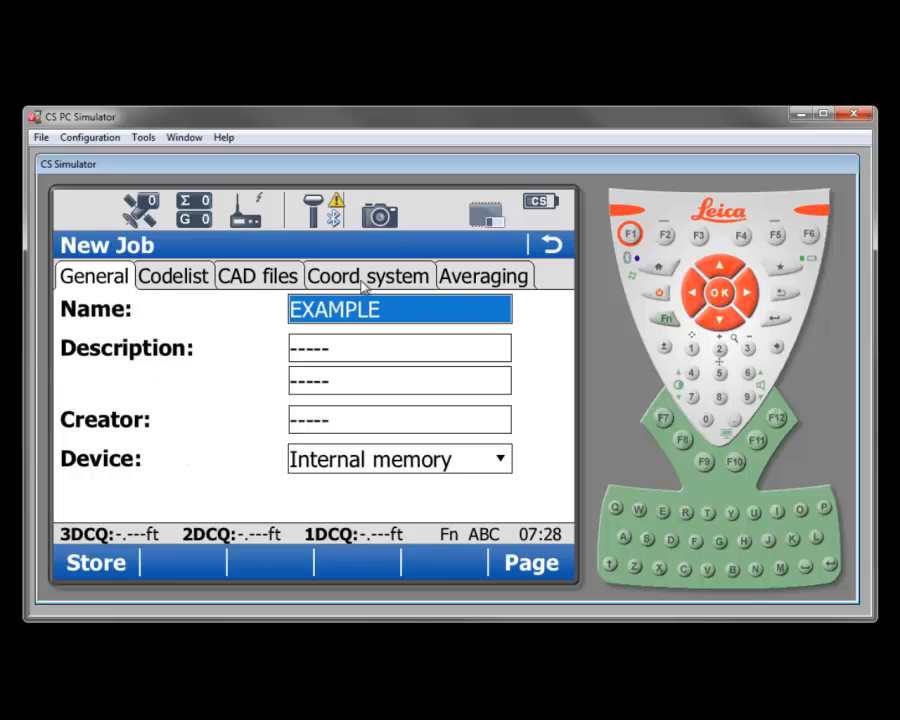
pyautogui.moveTo(558, 302)
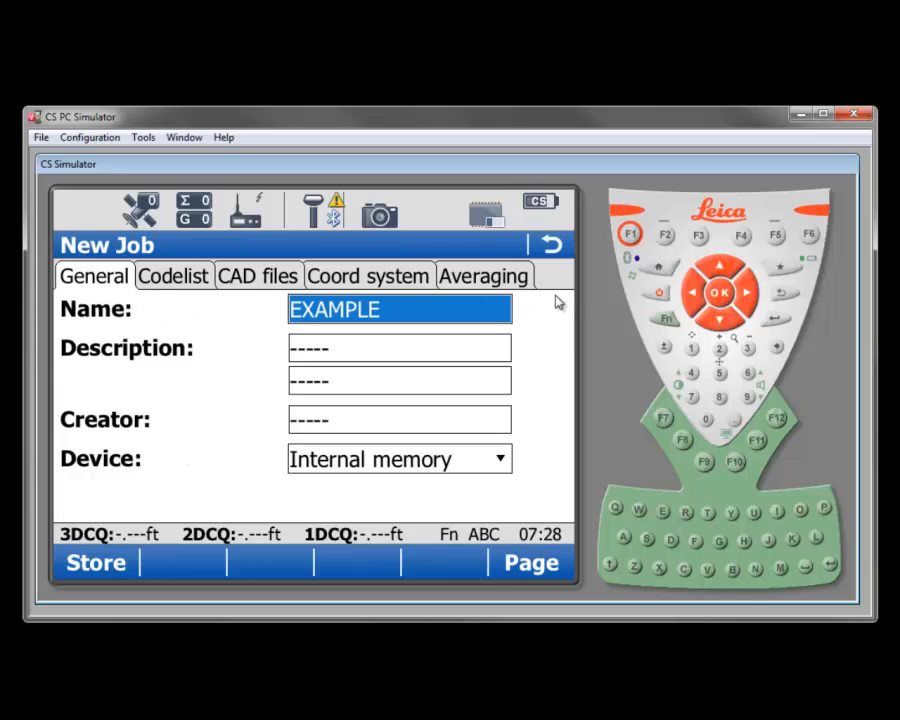
pyautogui.moveTo(168, 512)
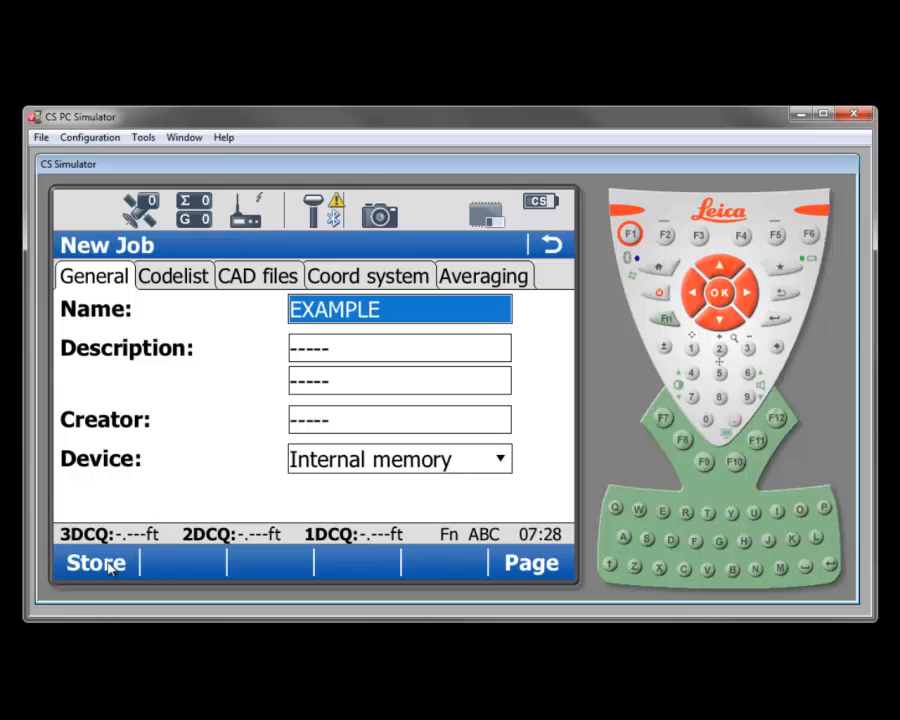
pyautogui.click(90, 562)
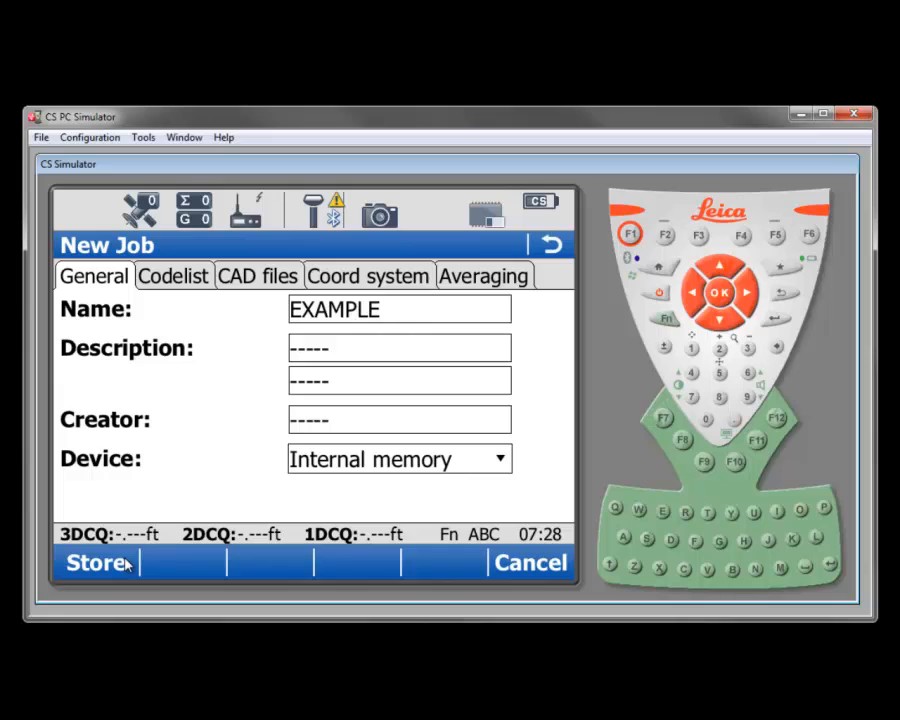
# Store the EXAMPLE job, landing on the main menu under Job: EXAMPLE.
pyautogui.click(94, 562)
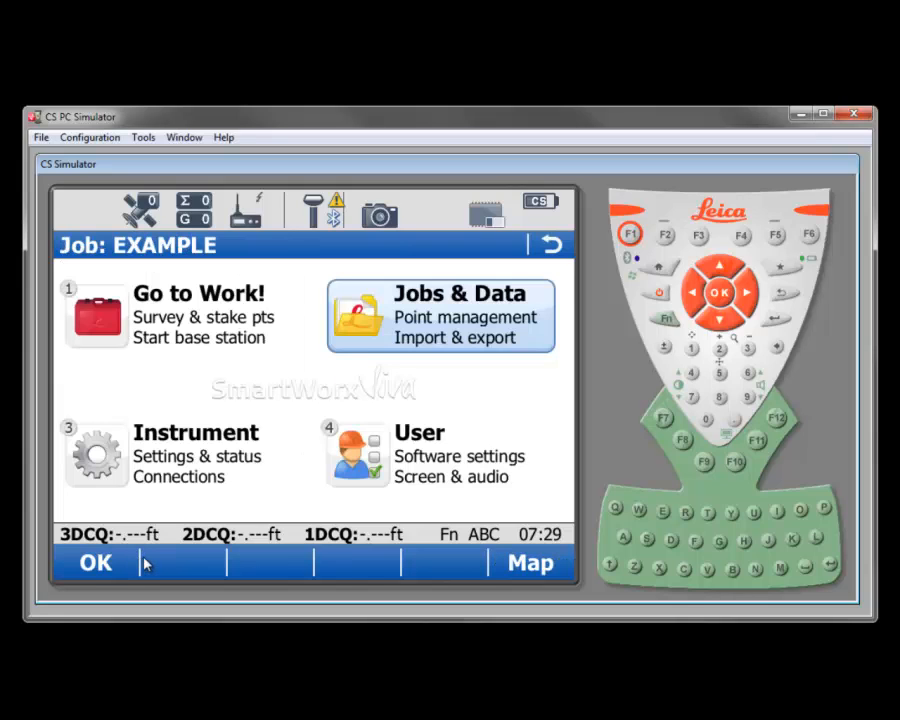
pyautogui.moveTo(234, 574)
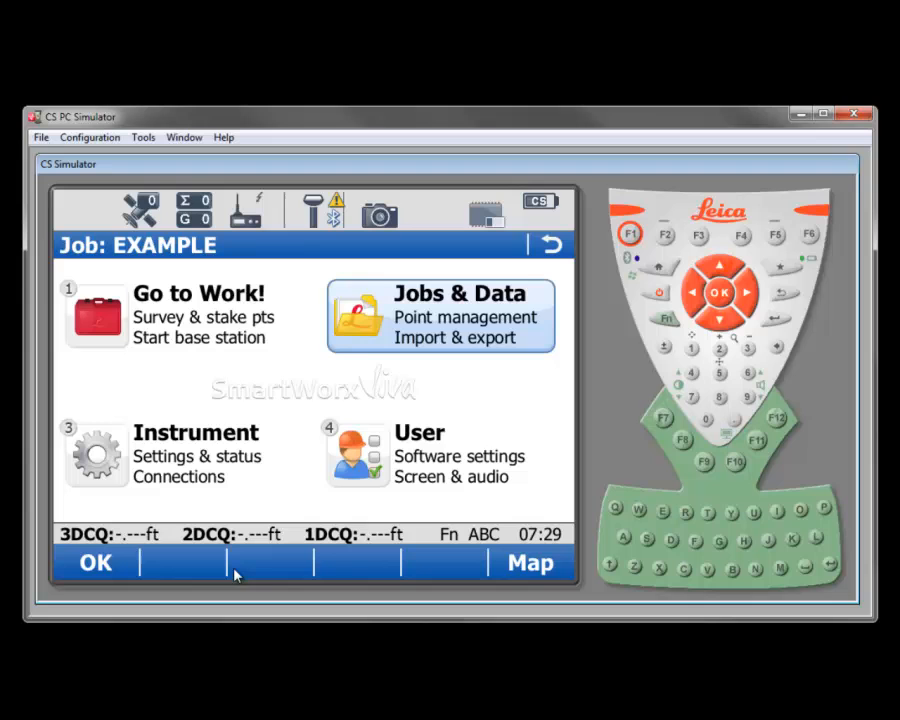